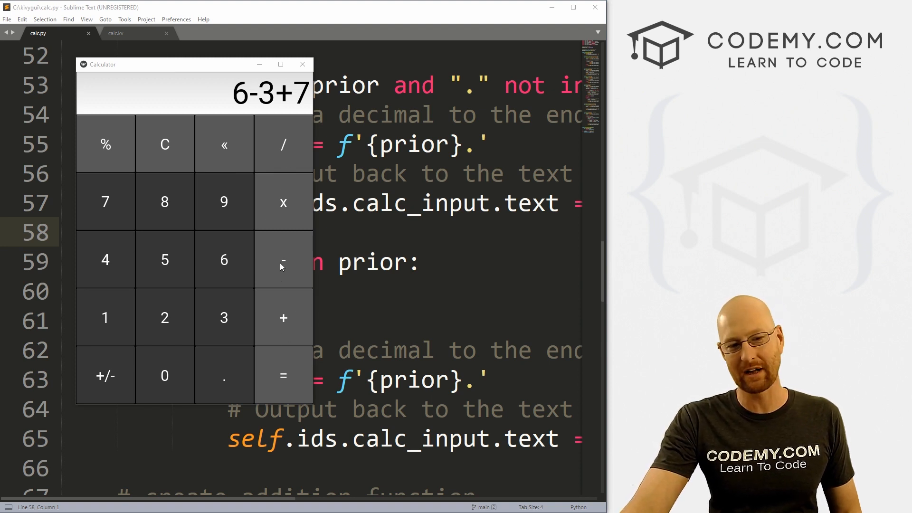
{"action": "mouse_move", "coordinate": [263, 97]}
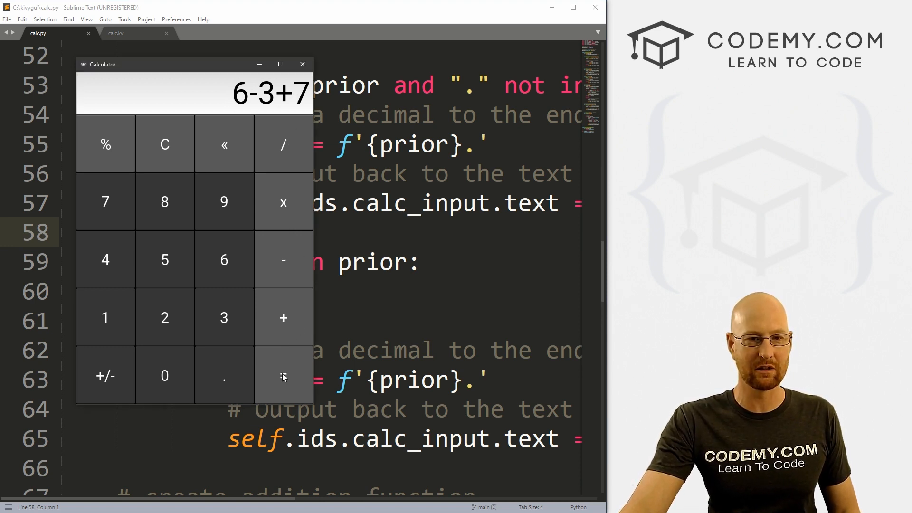
Evaluate 6-3+7, which wrongly shows 27, then close the calculator window.
{"action": "left_click", "coordinate": [283, 375]}
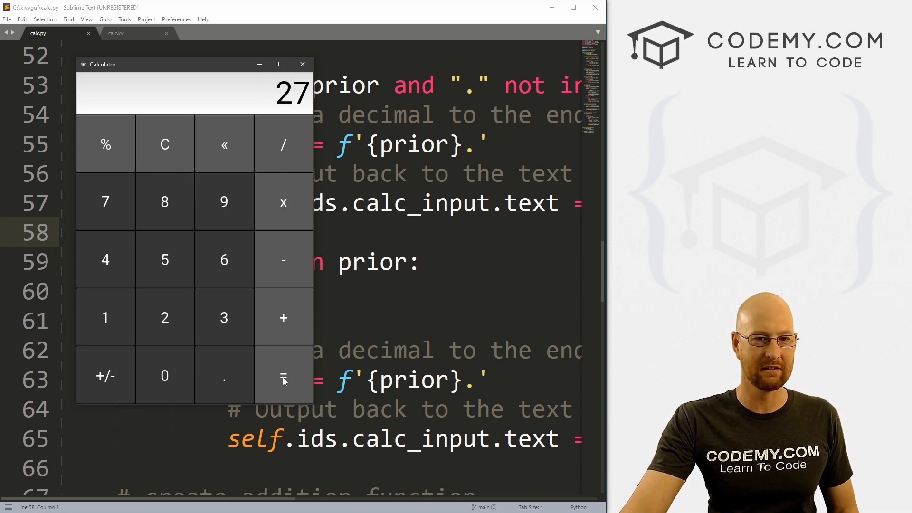
{"action": "mouse_move", "coordinate": [305, 146]}
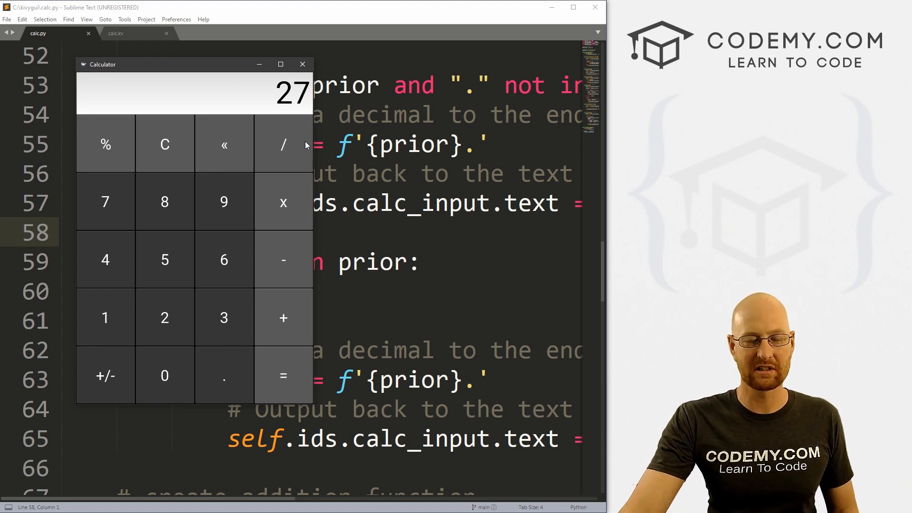
{"action": "left_click", "coordinate": [302, 64]}
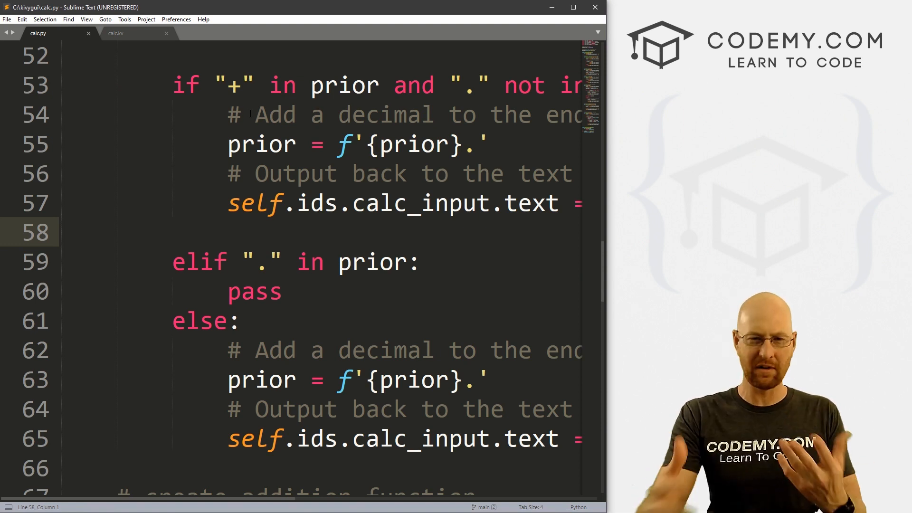
Scroll to the equals function and mark off the old addition block.
{"action": "left_click_drag", "start_coordinate": [311, 203], "coordinate": [419, 261]}
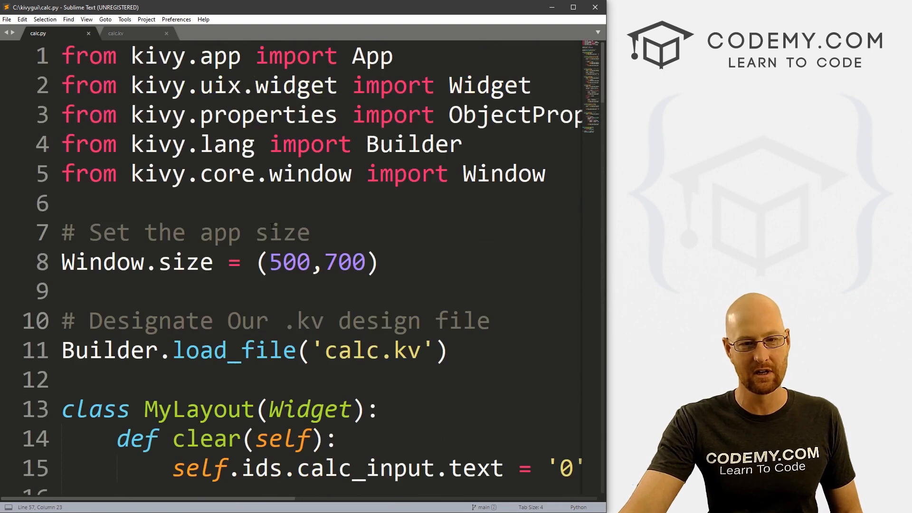
{"action": "scroll", "scroll_direction": "down", "scroll_amount": 3}
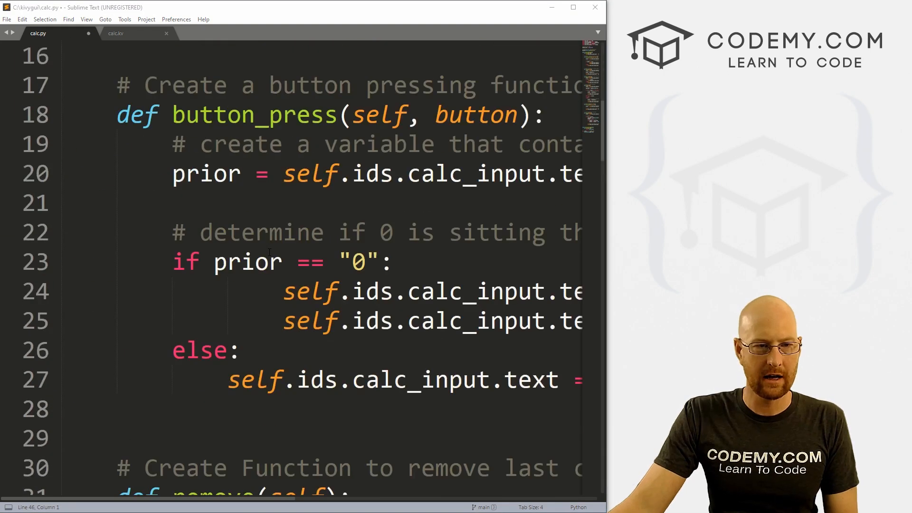
{"action": "scroll", "scroll_direction": "down", "scroll_amount": 3}
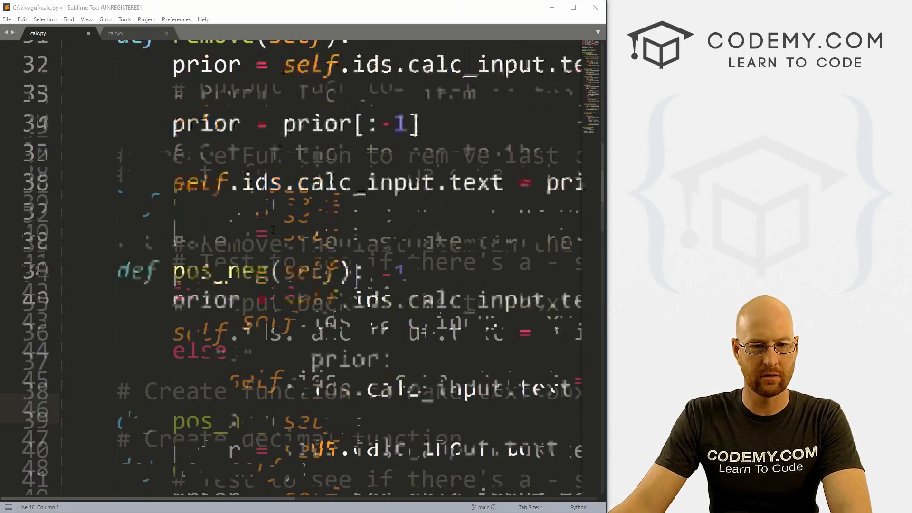
{"action": "scroll", "scroll_direction": "down", "scroll_amount": 3}
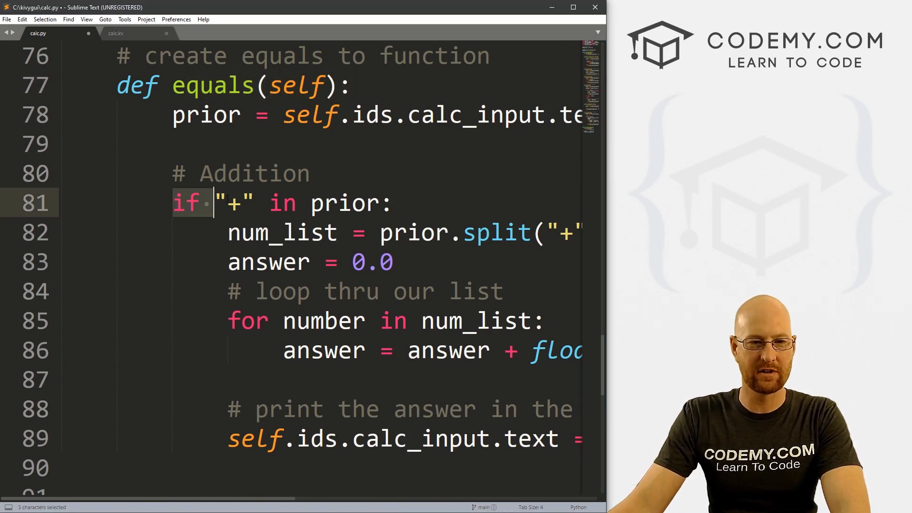
{"action": "left_click", "coordinate": [227, 202]}
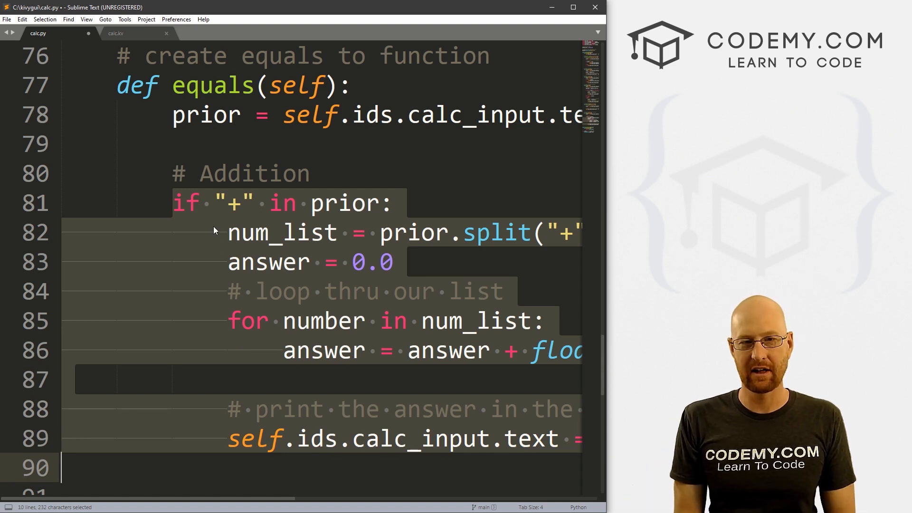
{"action": "left_click", "coordinate": [324, 439]}
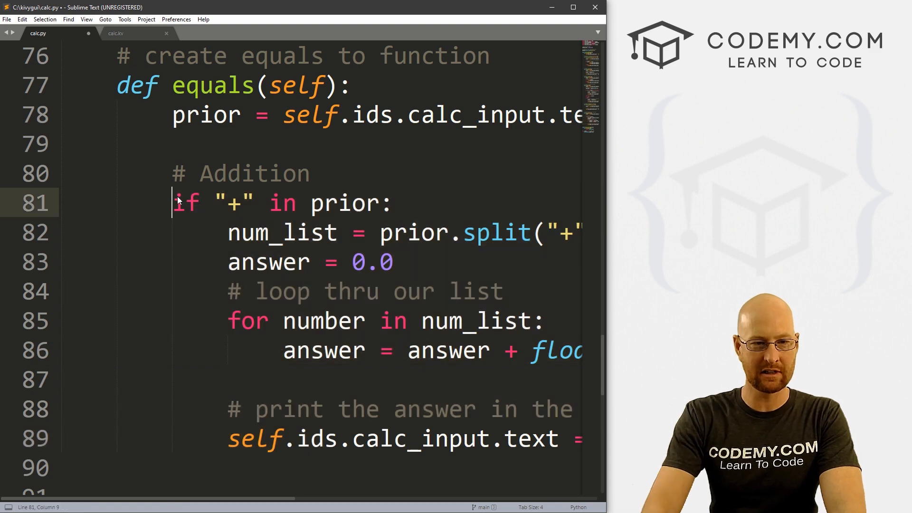
{"action": "key", "text": "enter"}
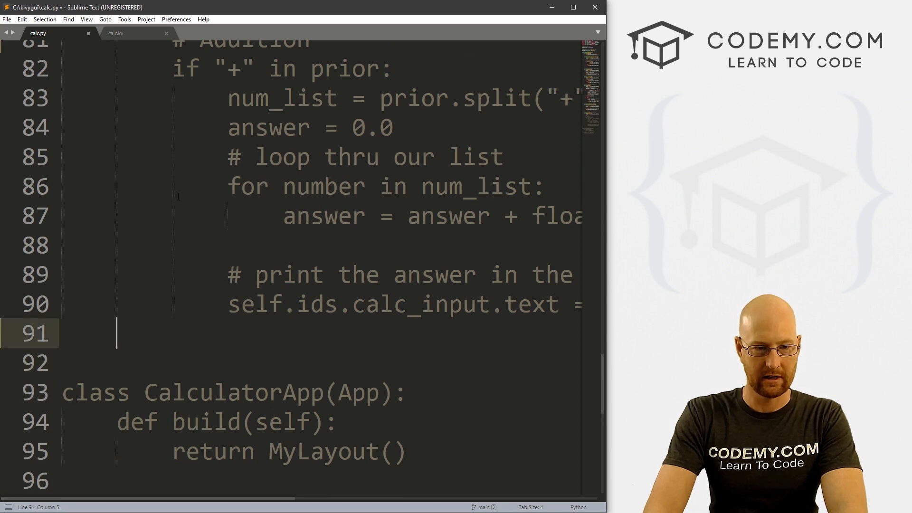
Close the addition block with ''' and add answer = eval(prior) below prior.
{"action": "type", "text": "'''"}
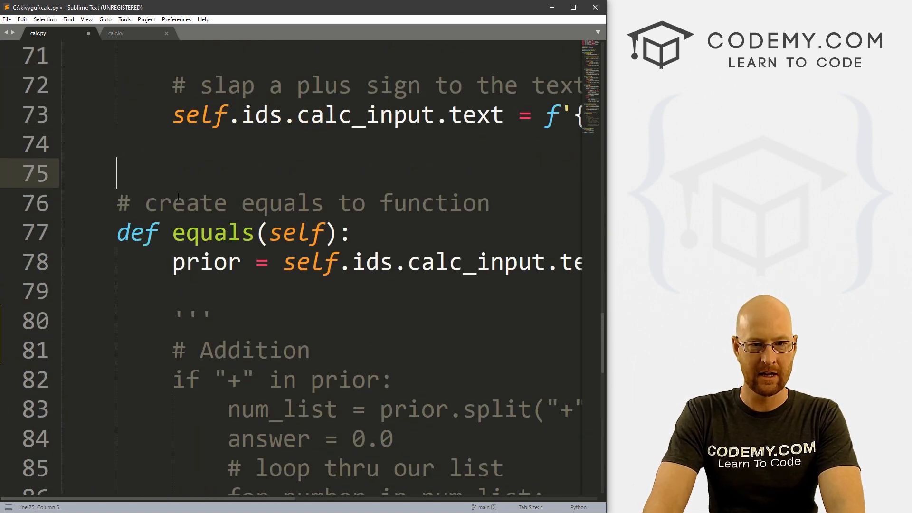
{"action": "left_click", "coordinate": [209, 261]}
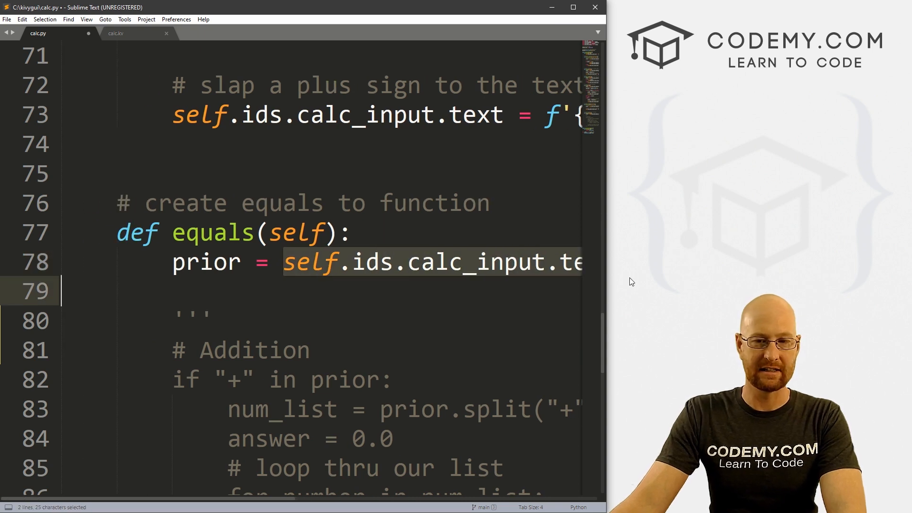
{"action": "left_click", "coordinate": [221, 284]}
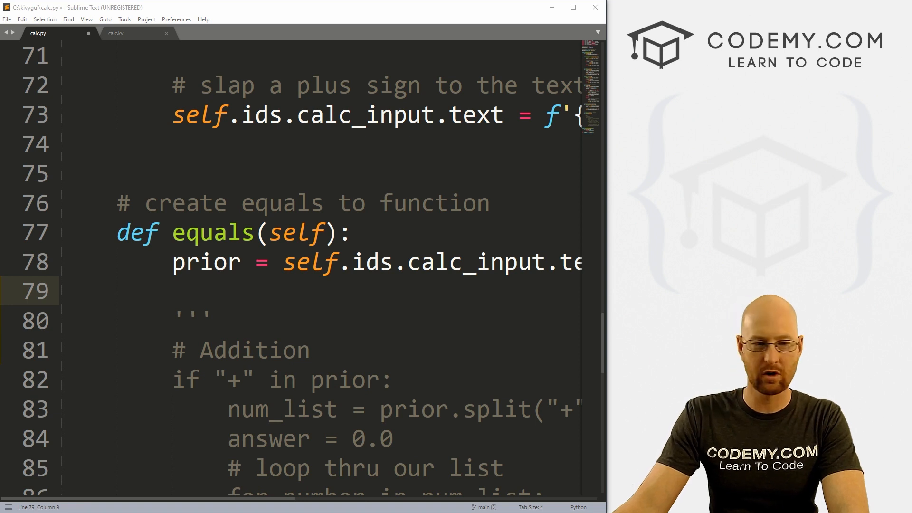
{"action": "type", "text": "answer ="}
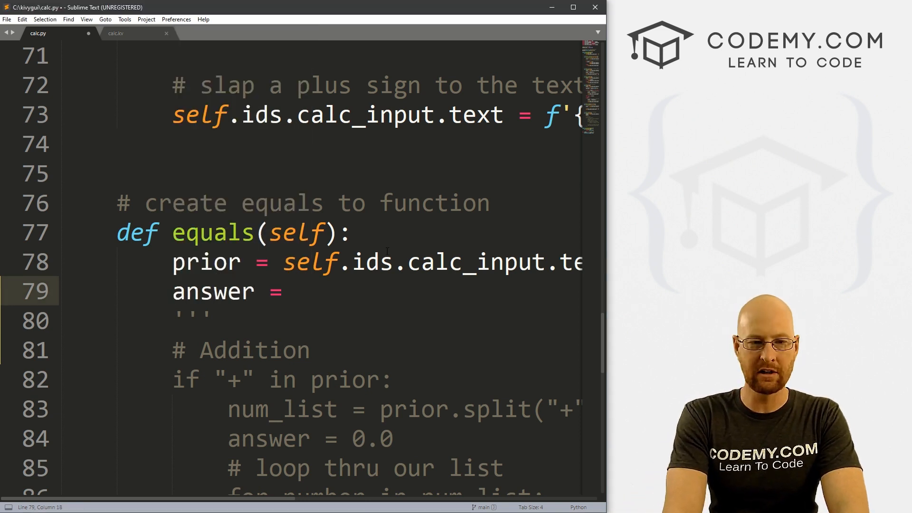
{"action": "type", "text": "eval(prior"}
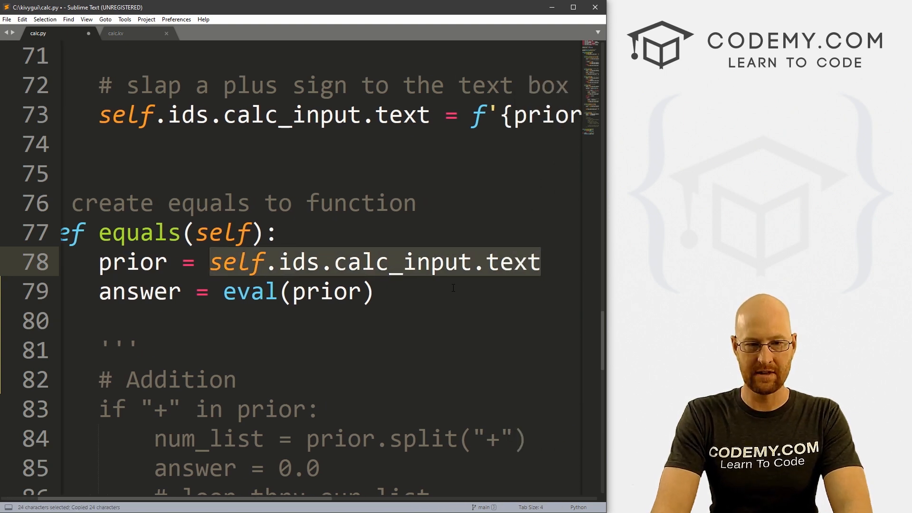
Add self.ids.calc_input.text = str(answer) with comments explaining each line.
{"action": "type", "text": "self.ids.calc_input.text = a"}
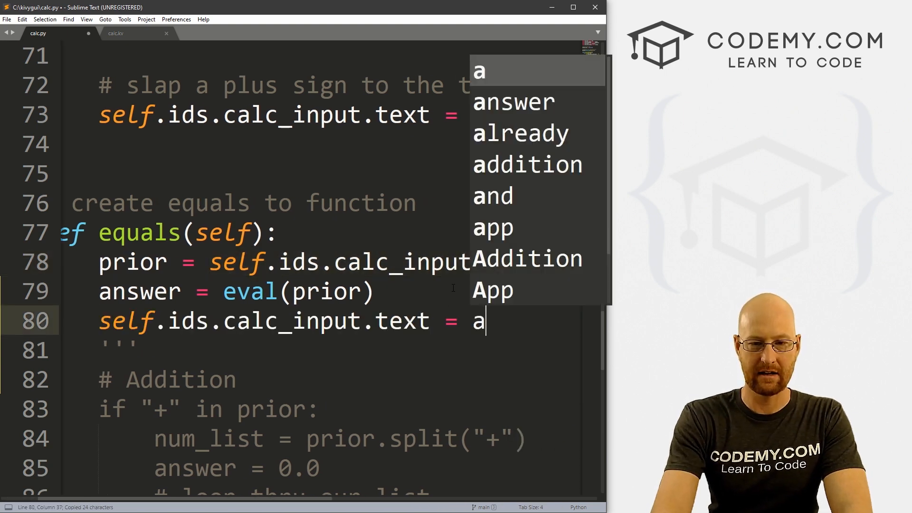
{"action": "type", "text": "nswer"}
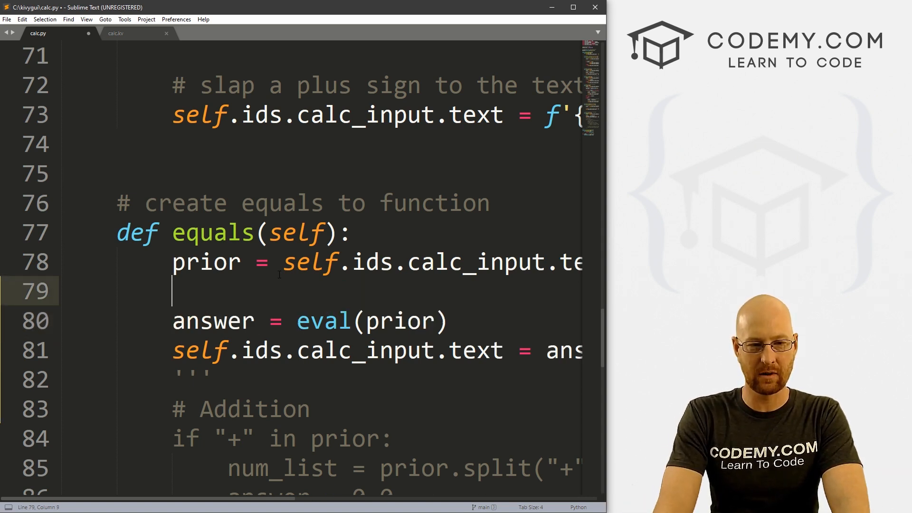
{"action": "type", "text": "# Eva"}
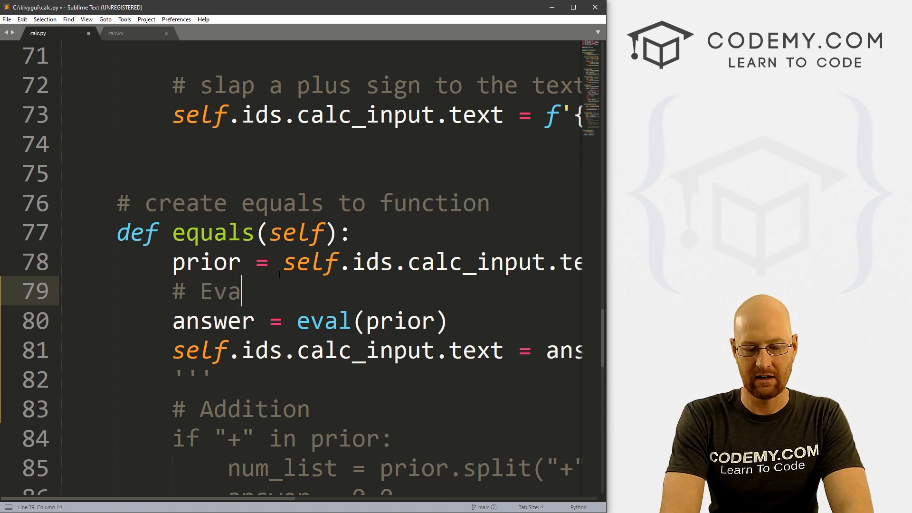
{"action": "type", "text": "luate the math from the text bo"}
{"action": "type", "text": "# Output the answer"}
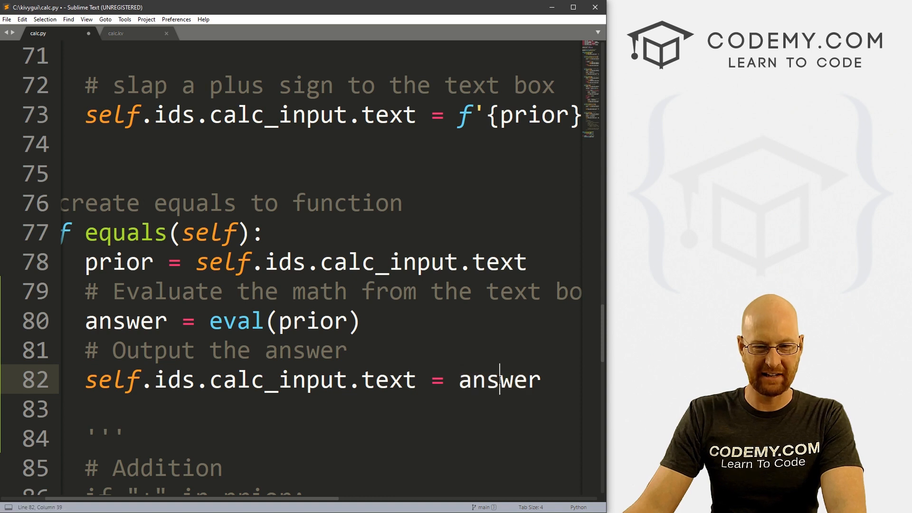
{"action": "type", "text": "str"}
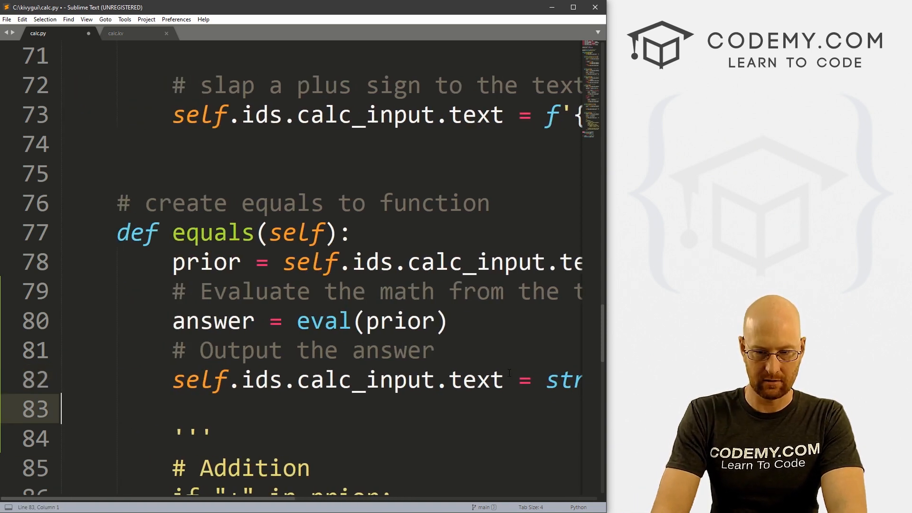
{"action": "scroll", "scroll_direction": "right", "scroll_amount": 3}
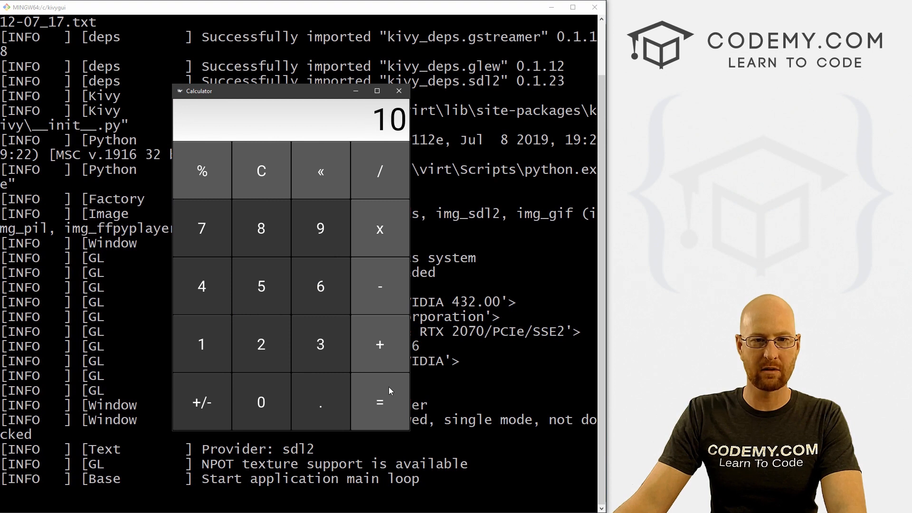
Clear the display and evaluate 18+2-10.
{"action": "left_click", "coordinate": [261, 171]}
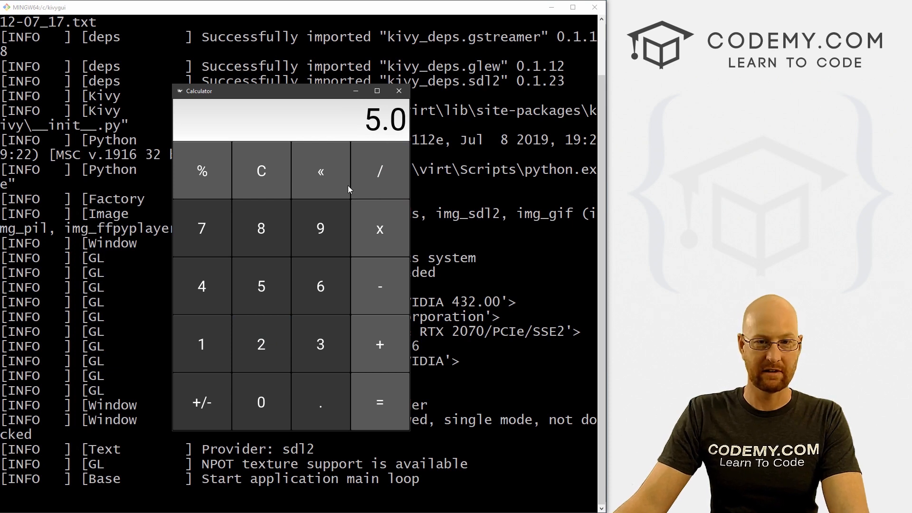
{"action": "left_click", "coordinate": [261, 170]}
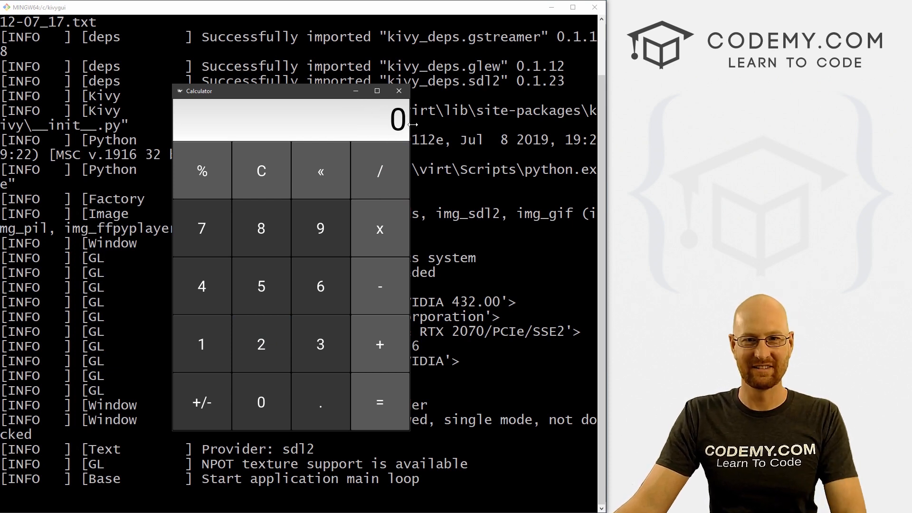
{"action": "mouse_move", "coordinate": [317, 322]}
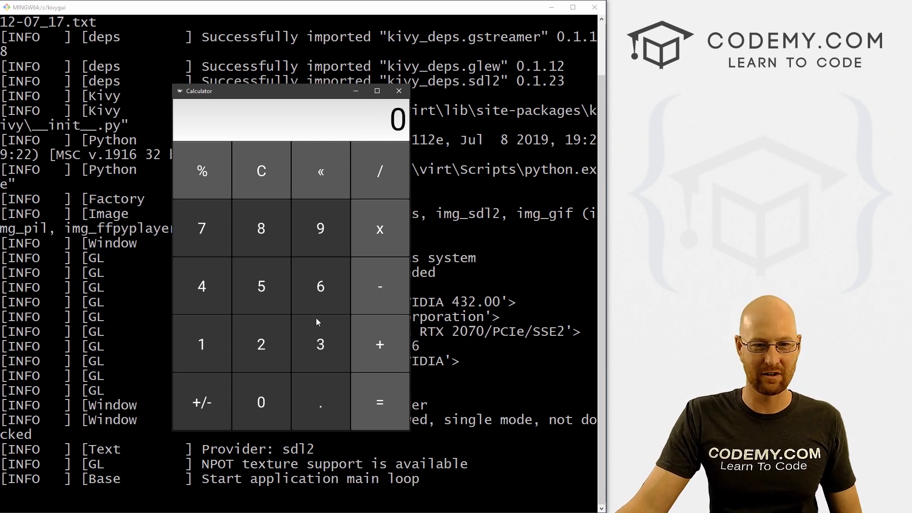
{"action": "left_click", "coordinate": [379, 228]}
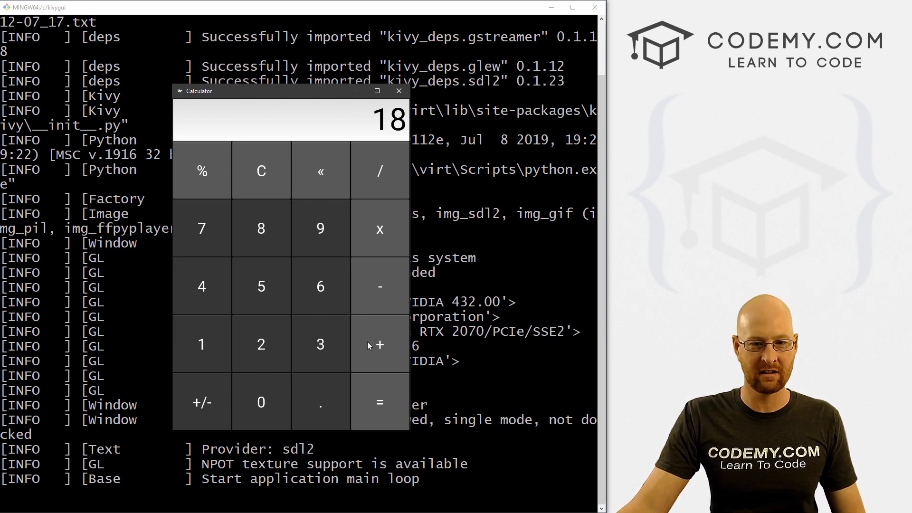
{"action": "left_click", "coordinate": [378, 344]}
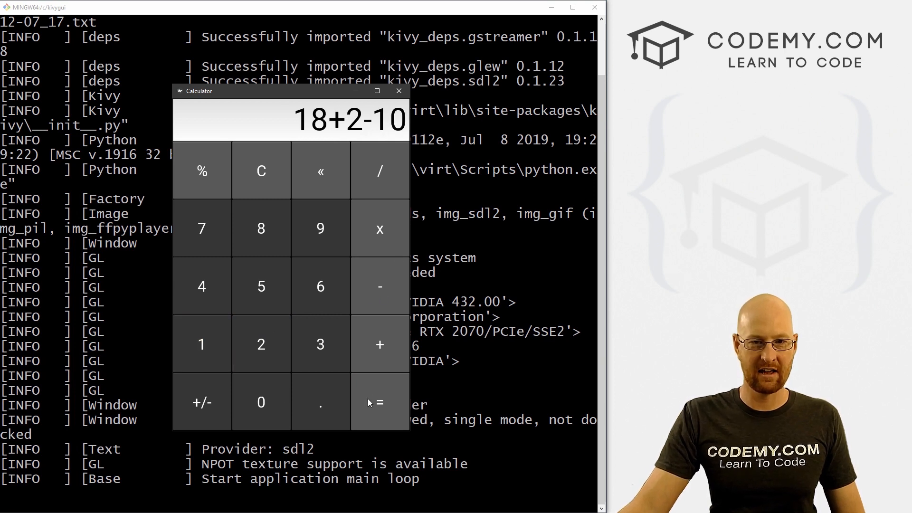
{"action": "left_click", "coordinate": [379, 402]}
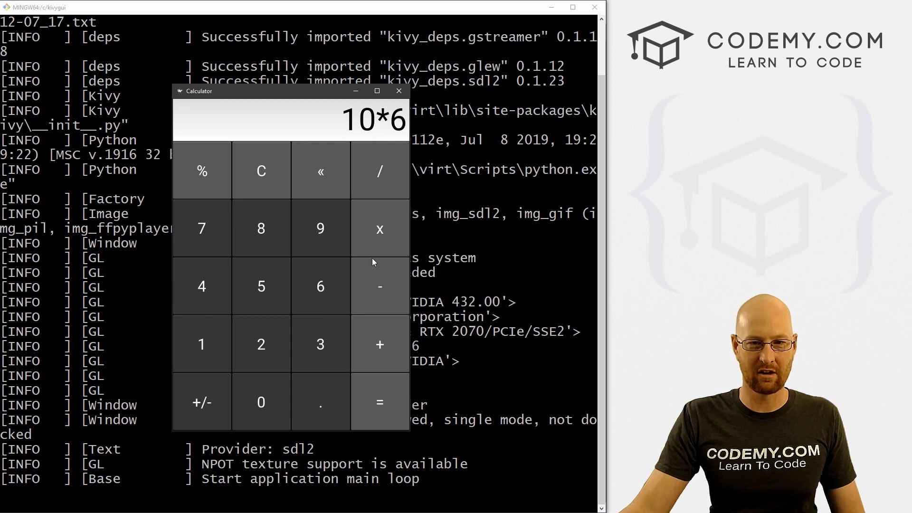
Evaluate the multiplication expression 10*6*2/5, getting 24.0, then clear.
{"action": "left_click", "coordinate": [379, 228]}
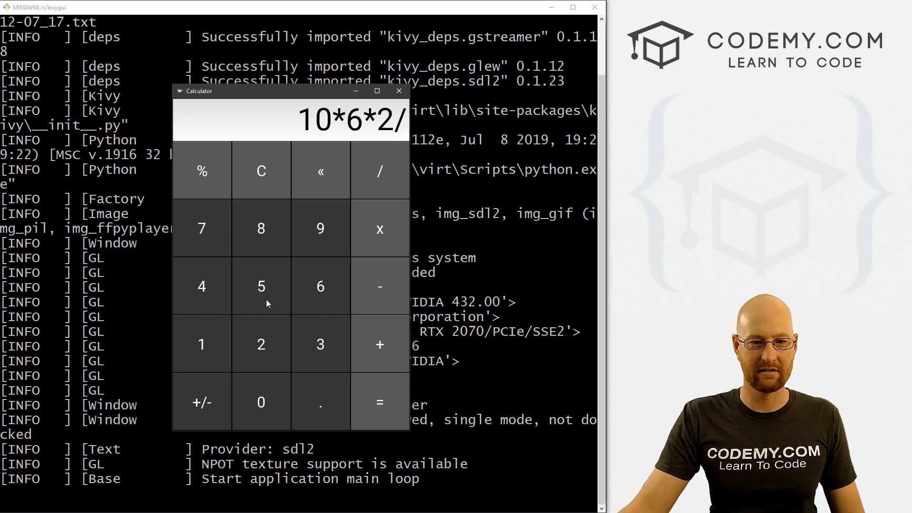
{"action": "left_click", "coordinate": [378, 402]}
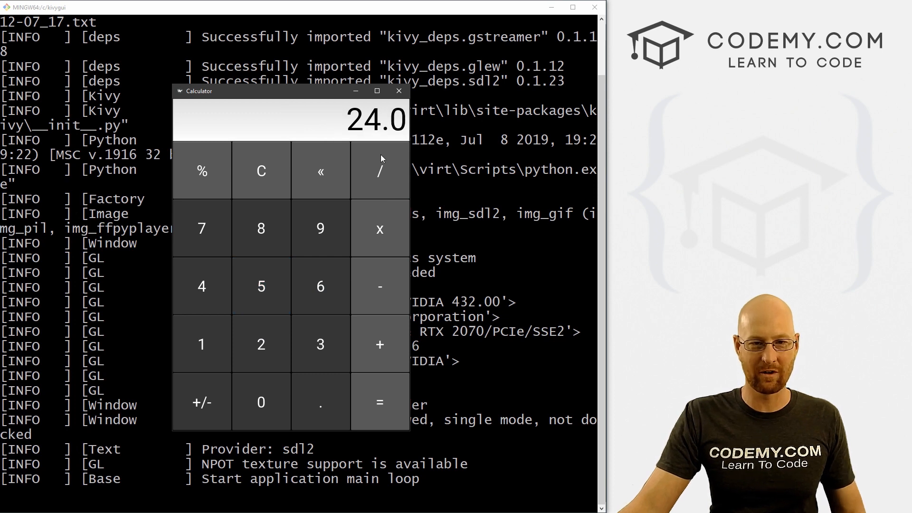
{"action": "left_click", "coordinate": [261, 170]}
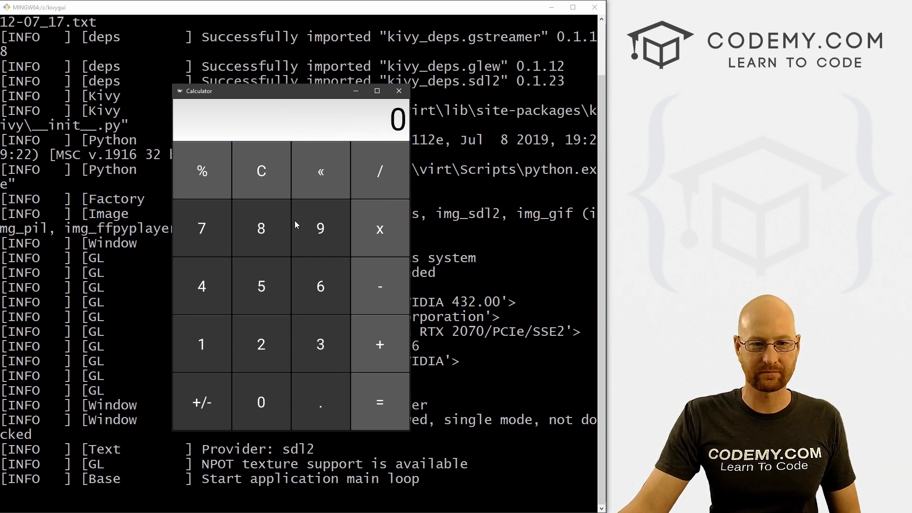
Evaluate the power expressions 2**5 and 10**10, ending with 10 displayed.
{"action": "left_click", "coordinate": [379, 228]}
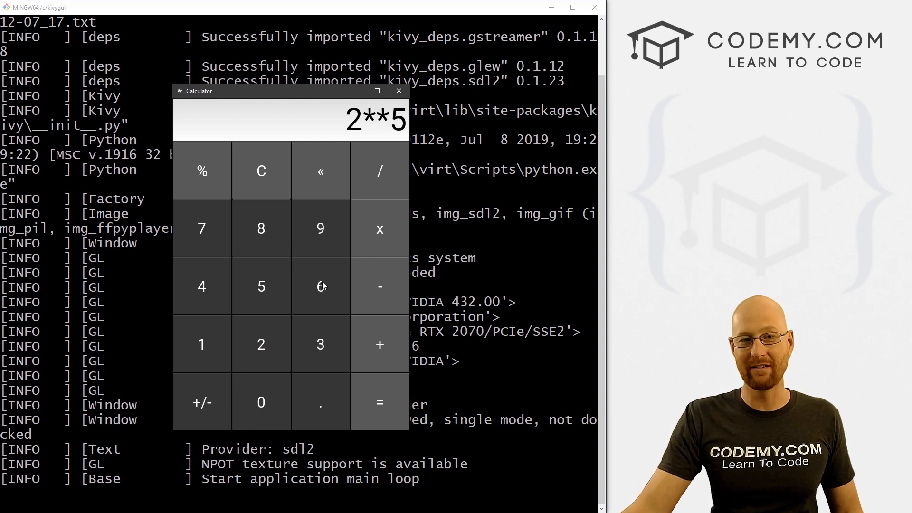
{"action": "left_click", "coordinate": [379, 402]}
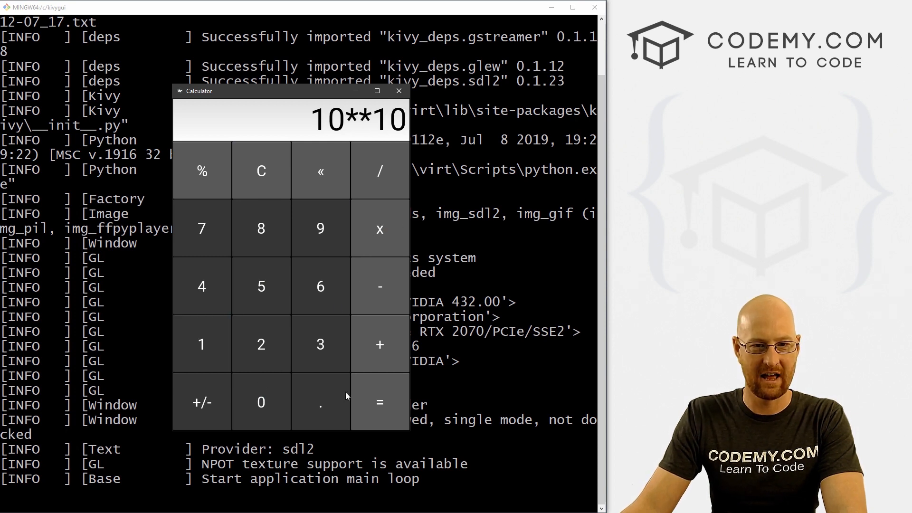
{"action": "left_click", "coordinate": [380, 402]}
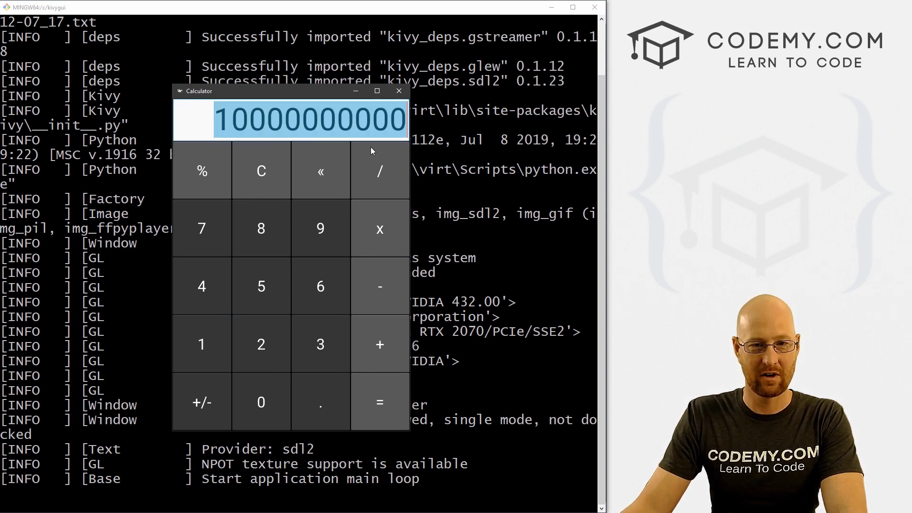
{"action": "left_click", "coordinate": [261, 171]}
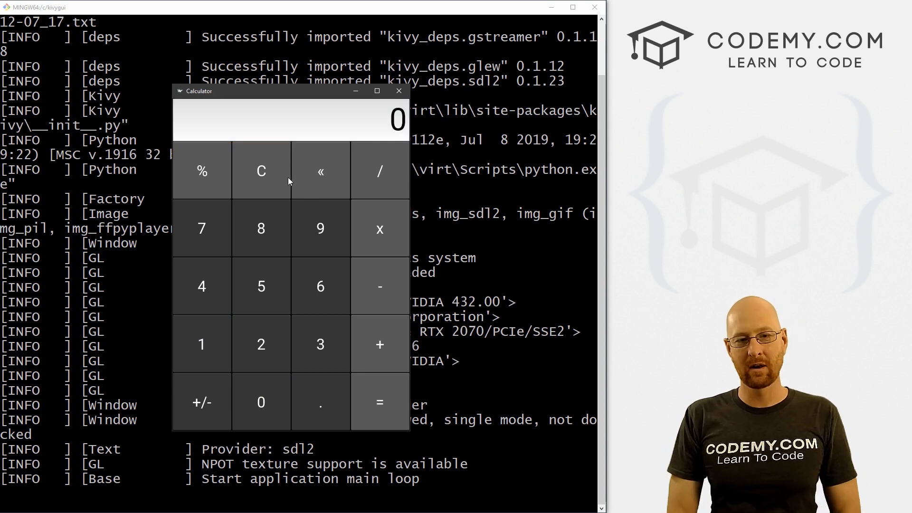
{"action": "mouse_move", "coordinate": [340, 187]}
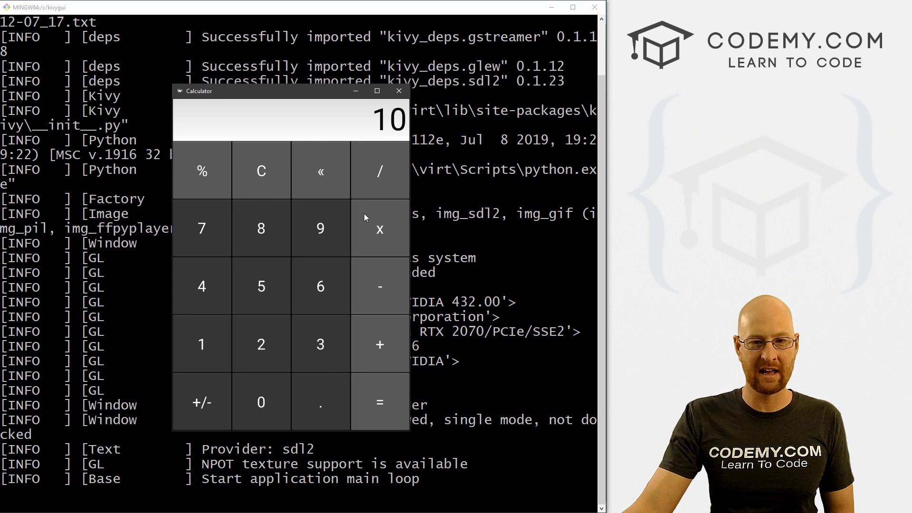
{"action": "left_click", "coordinate": [378, 171]}
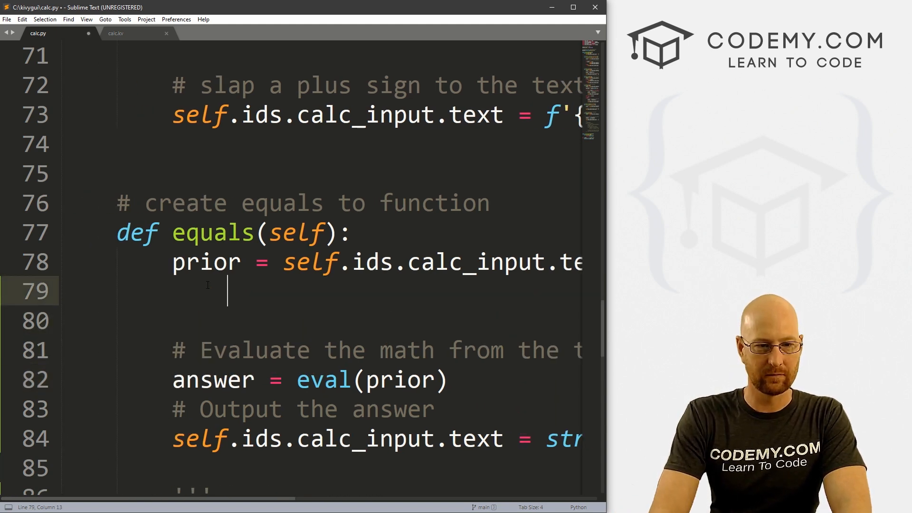
Add an '# Error Handling' comment and try:, indenting the eval and output lines.
{"action": "type", "text": "# Error Handling"}
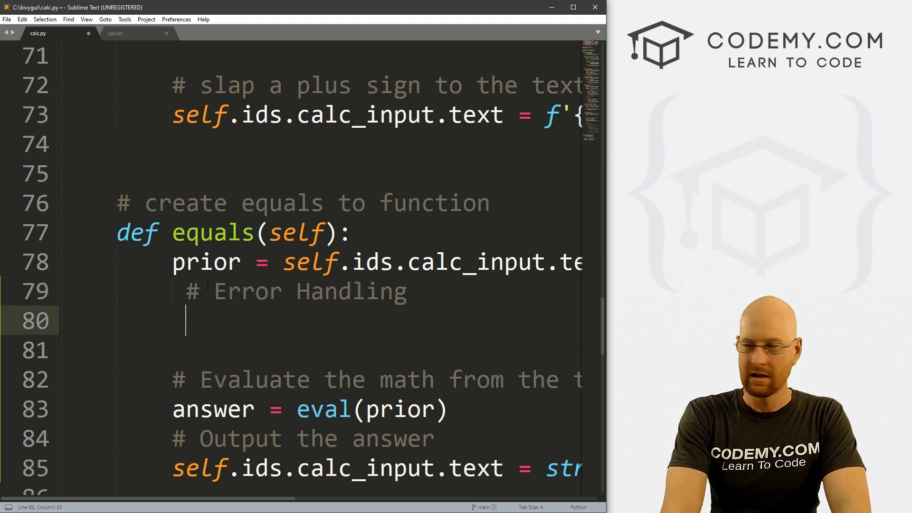
{"action": "type", "text": "try:"}
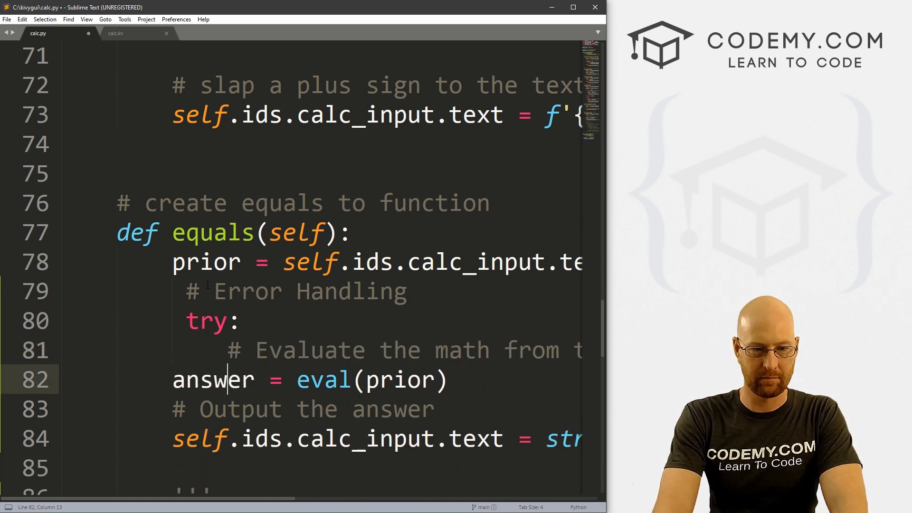
{"action": "key", "text": "tab"}
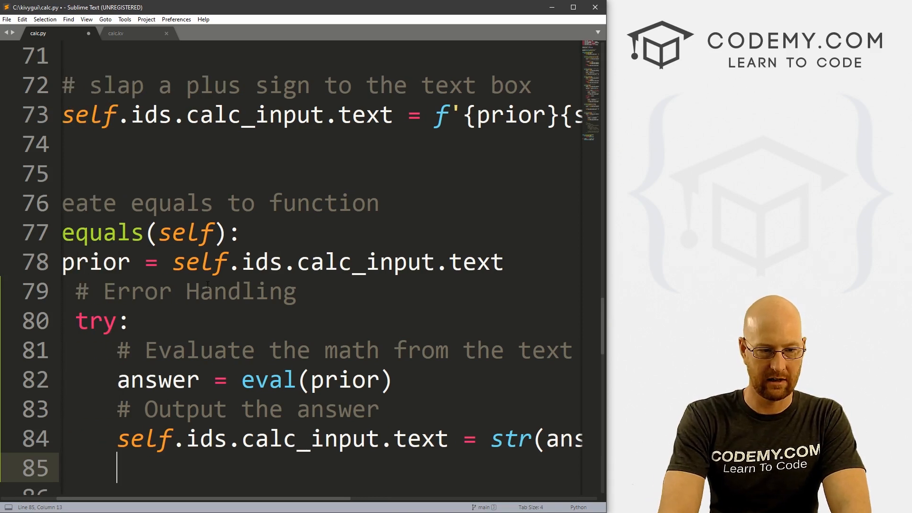
Add an except: branch with a copy of the output line below it.
{"action": "type", "text": "except:"}
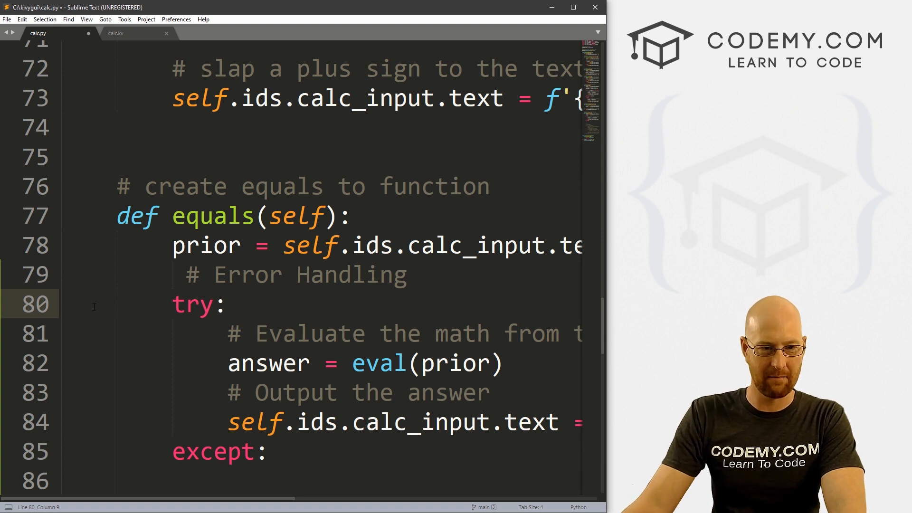
{"action": "left_click_drag", "start_coordinate": [227, 362], "coordinate": [354, 363]}
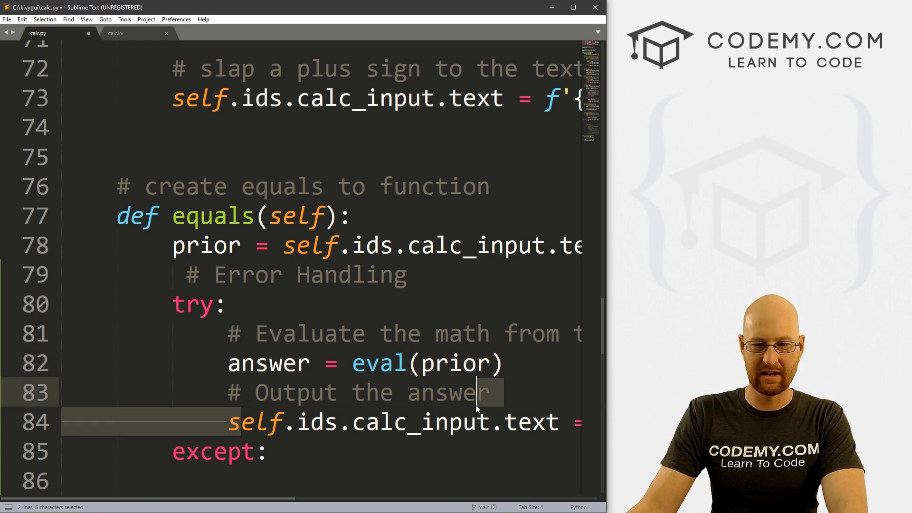
{"action": "left_click", "coordinate": [505, 422]}
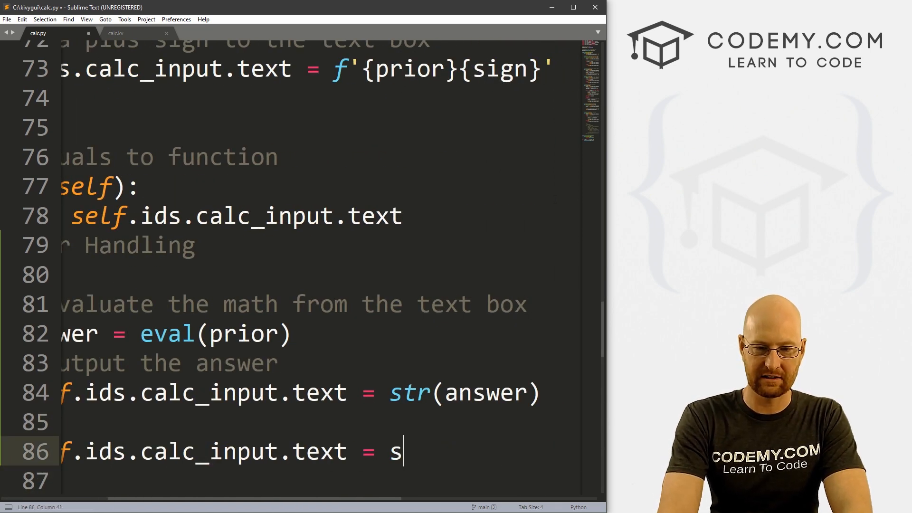
{"action": "type", "text": "\"\""}
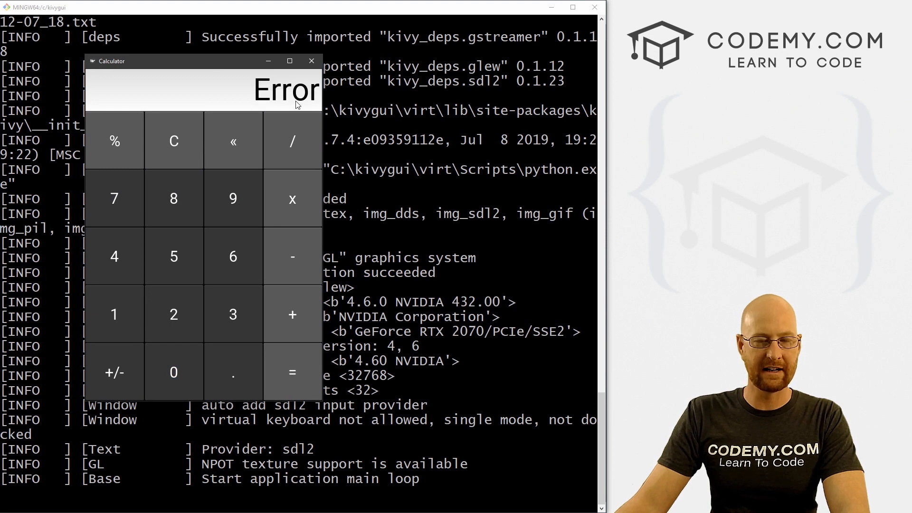
Press 6 after Error to see it appended, remove it with «, then clear.
{"action": "left_click", "coordinate": [233, 256]}
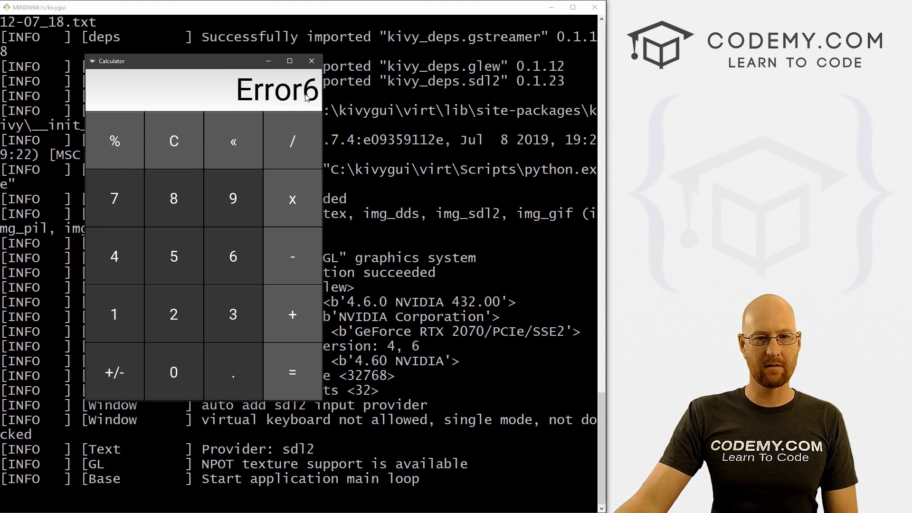
{"action": "left_click", "coordinate": [173, 140]}
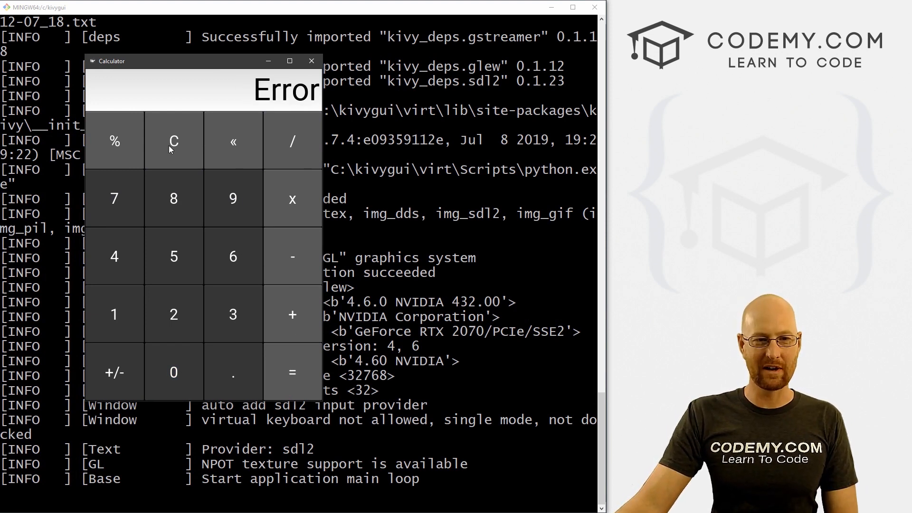
{"action": "left_click", "coordinate": [173, 142]}
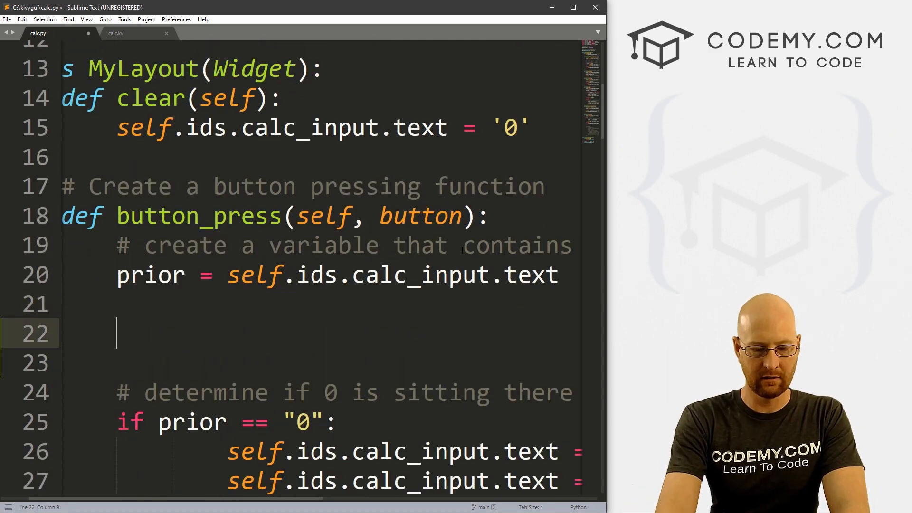
Add '# Test for error first' with if "Error" in prior: prior = '' and save.
{"action": "type", "text": "# Test for error first"}
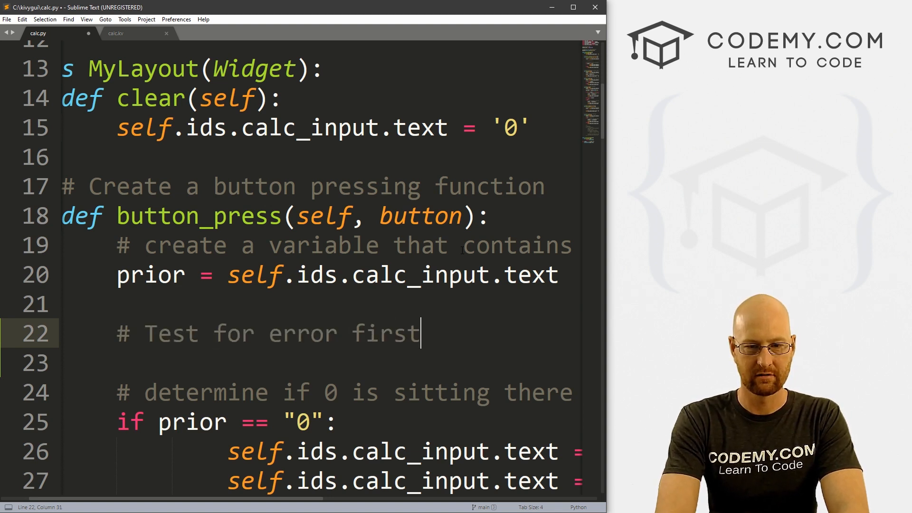
{"action": "type", "text": "if \"\""}
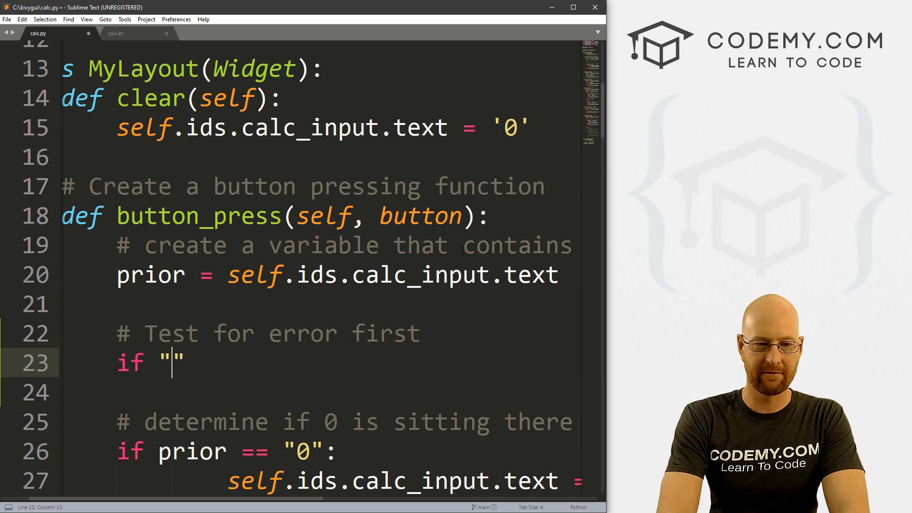
{"action": "type", "text": "Error\" in prior:"}
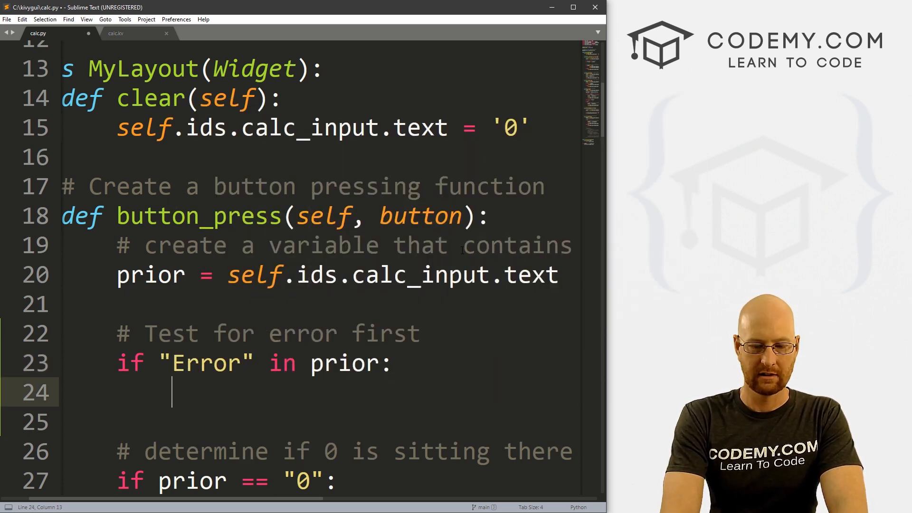
{"action": "type", "text": "prior"}
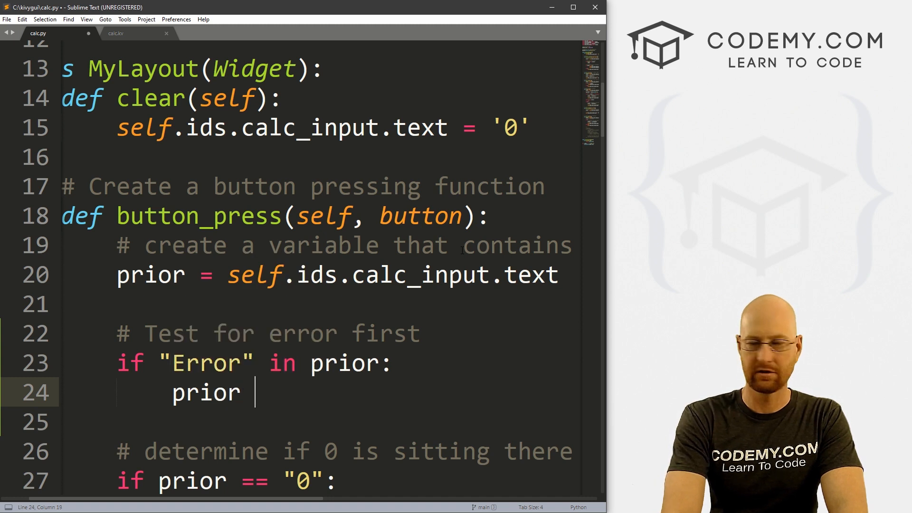
{"action": "type", "text": "= ''"}
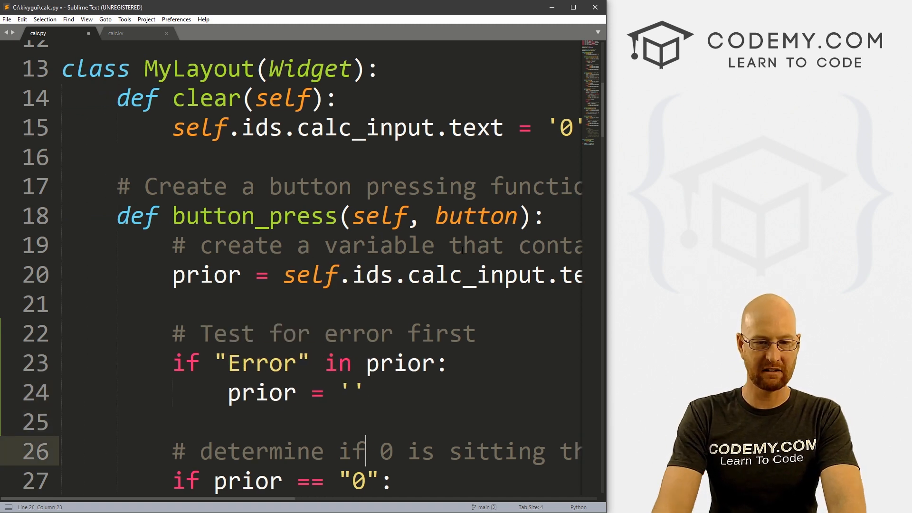
{"action": "key", "text": "ctrl+s"}
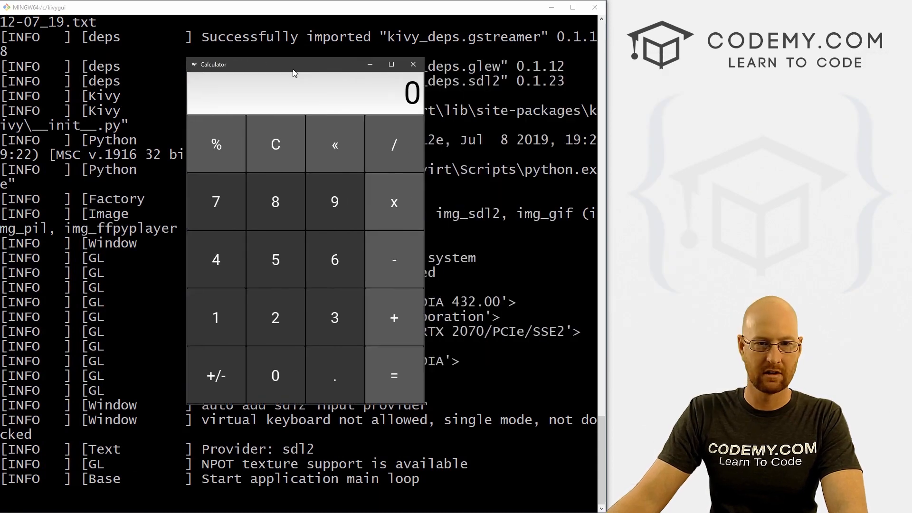
Enter digits after Error to confirm they replace it, leaving 55 displayed.
{"action": "left_click", "coordinate": [334, 259]}
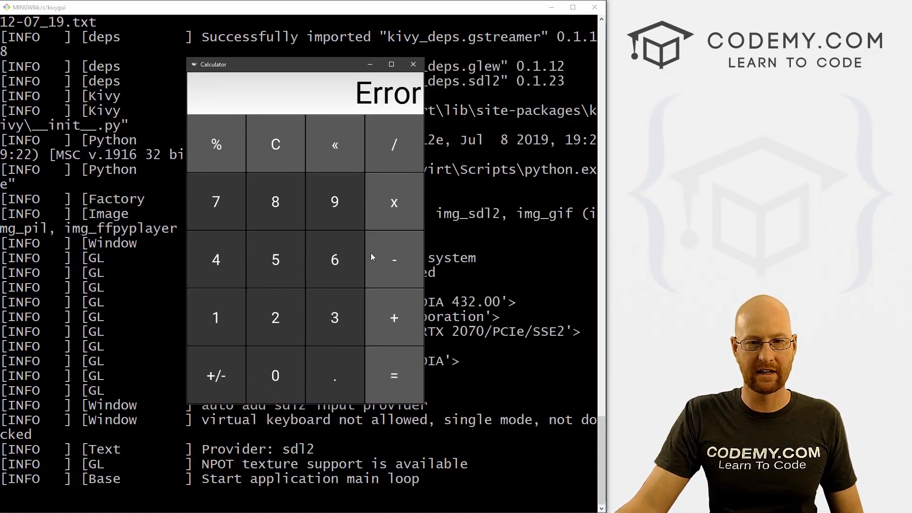
{"action": "left_click", "coordinate": [216, 201]}
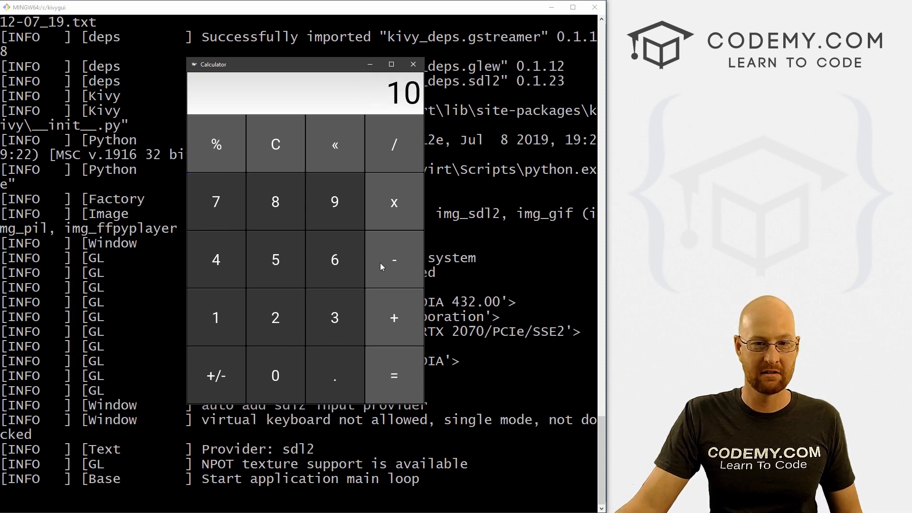
{"action": "left_click", "coordinate": [393, 376]}
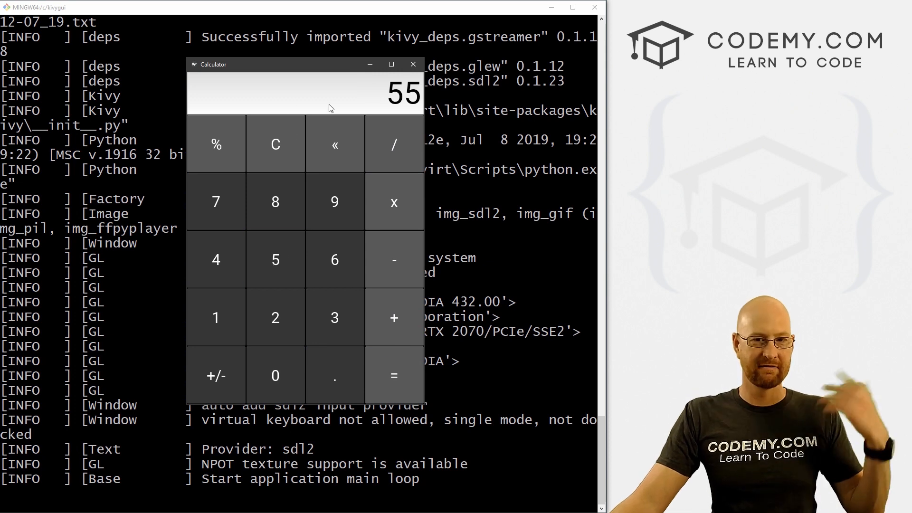
{"action": "mouse_move", "coordinate": [410, 227]}
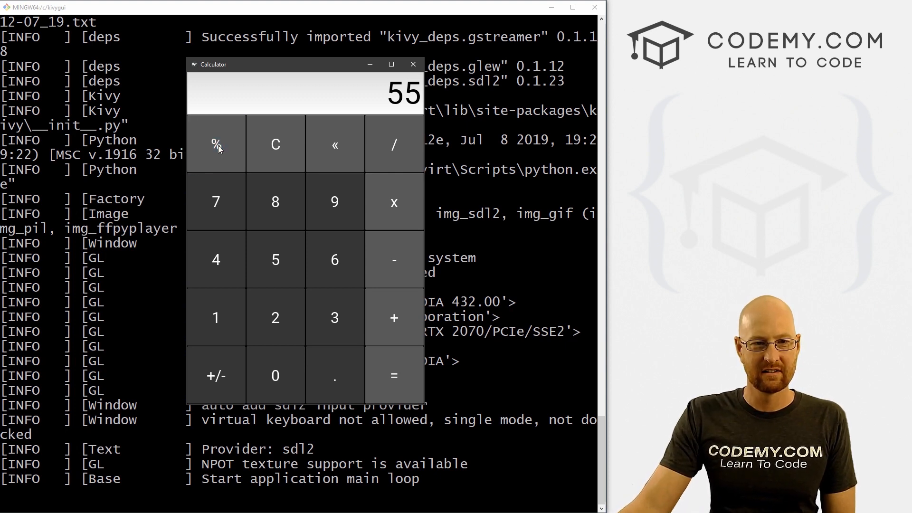
{"action": "mouse_move", "coordinate": [219, 155]}
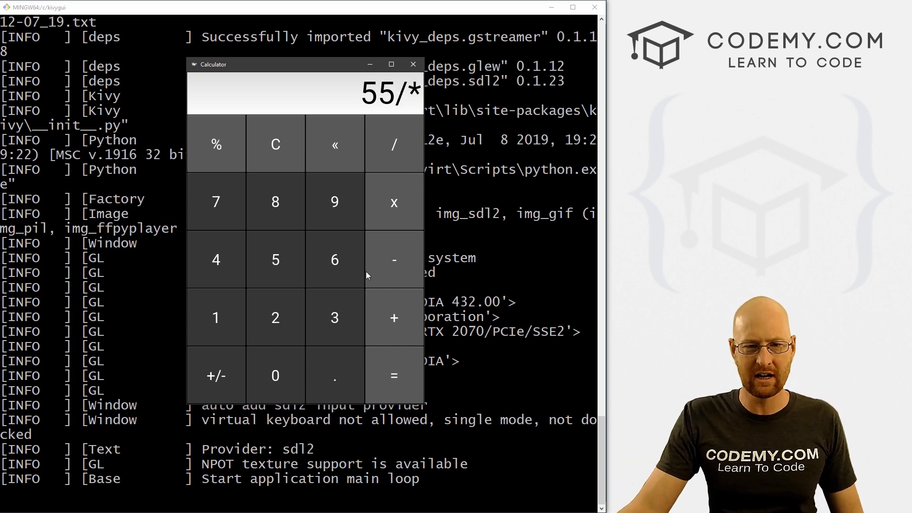
Pile up extra operators, delete them with «, and evaluate 55**2 to get 3025.
{"action": "left_click", "coordinate": [393, 202]}
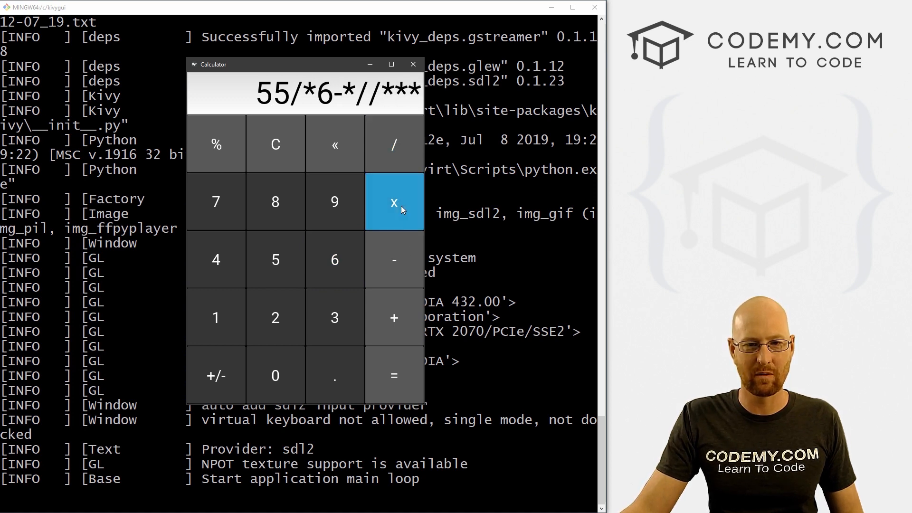
{"action": "left_click", "coordinate": [393, 201]}
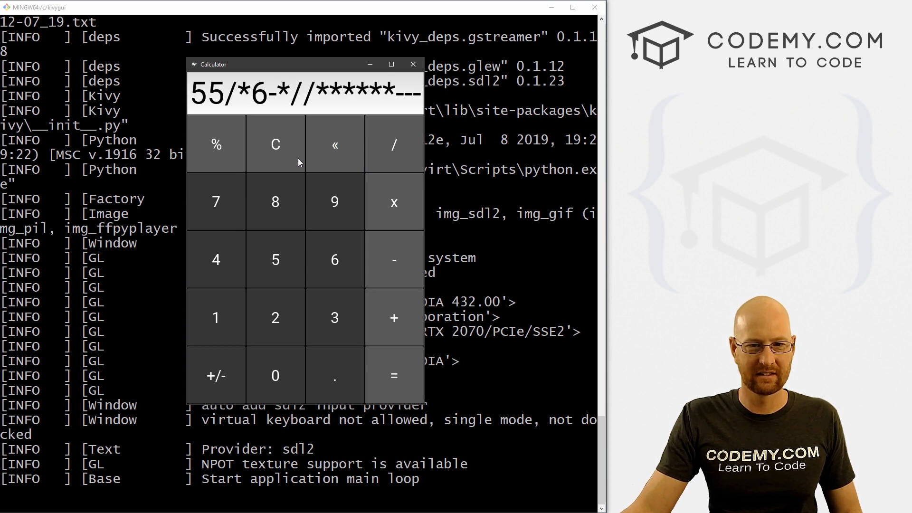
{"action": "left_click", "coordinate": [334, 143]}
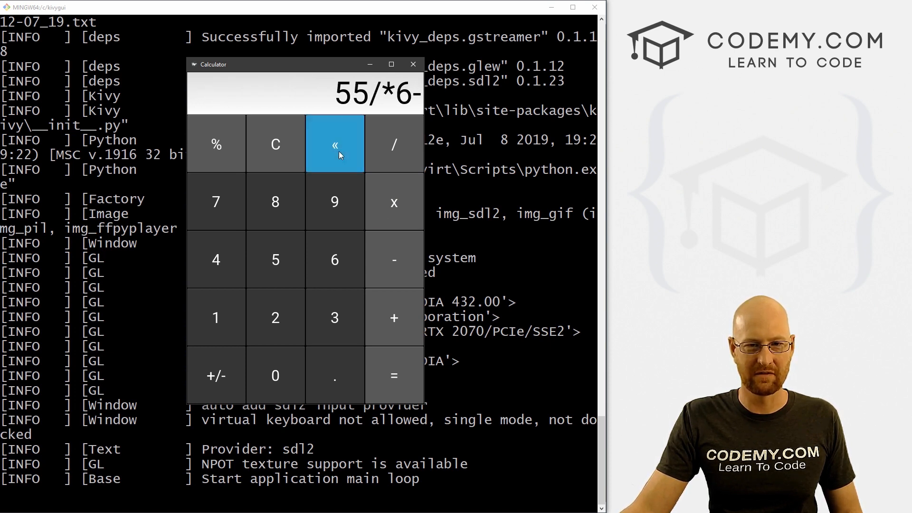
{"action": "left_click", "coordinate": [335, 144]}
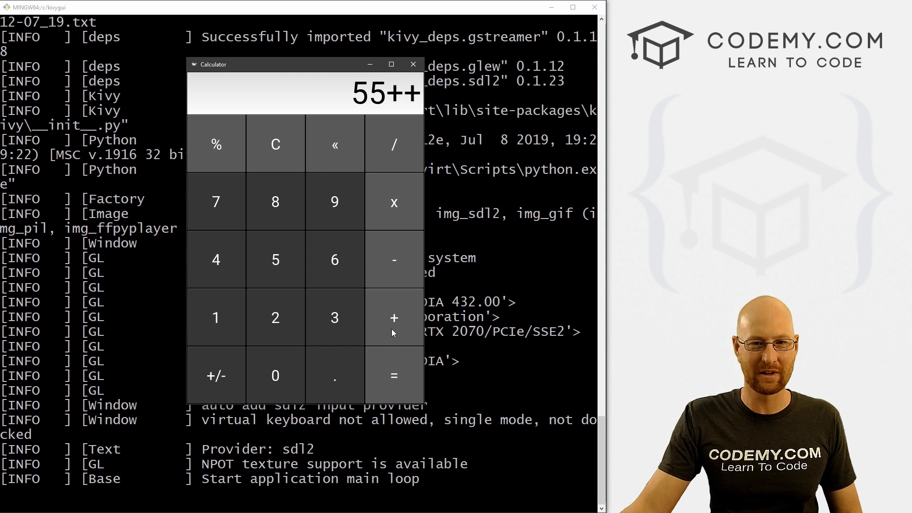
{"action": "left_click", "coordinate": [394, 317]}
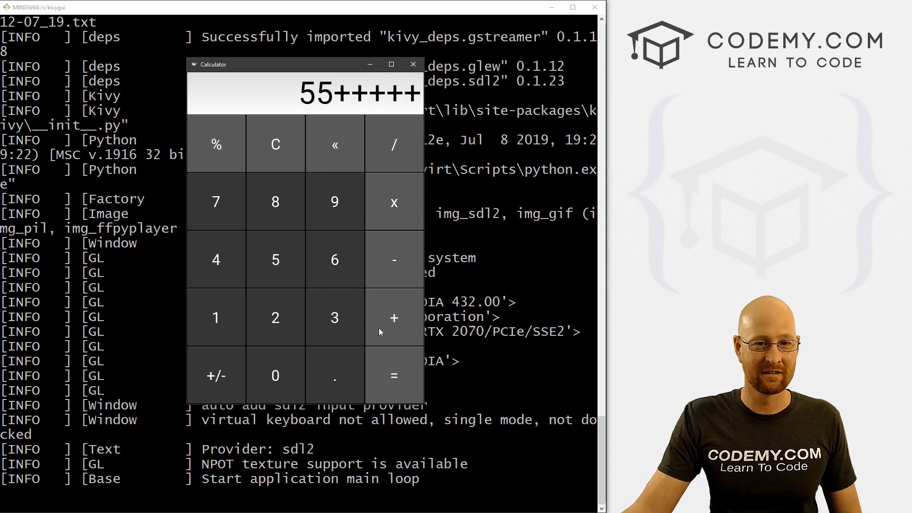
{"action": "left_click", "coordinate": [334, 144]}
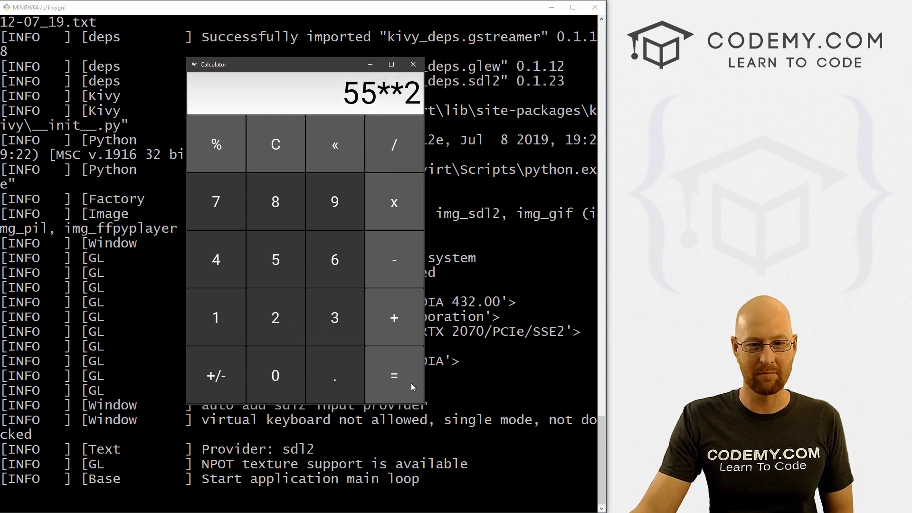
{"action": "left_click", "coordinate": [394, 375]}
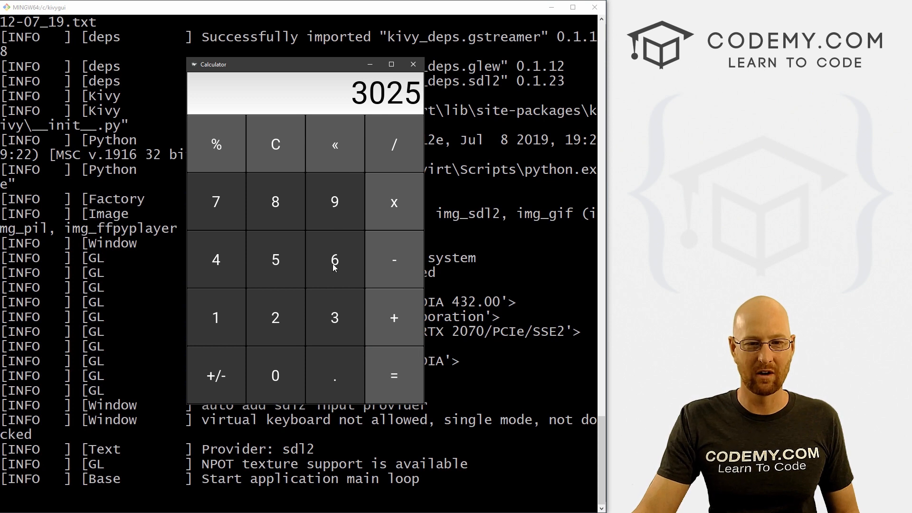
Clear and evaluate a new sum with repeated plus signs, showing 128.
{"action": "left_click", "coordinate": [275, 143]}
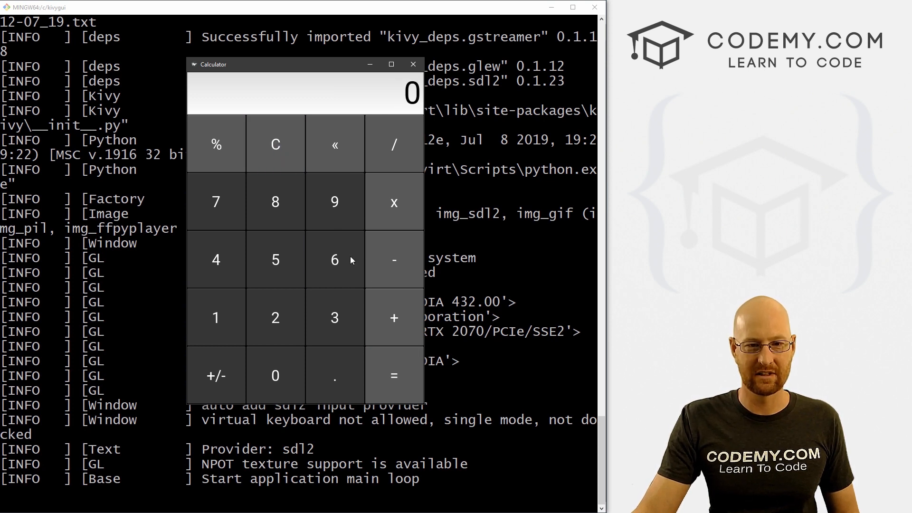
{"action": "left_click", "coordinate": [394, 376]}
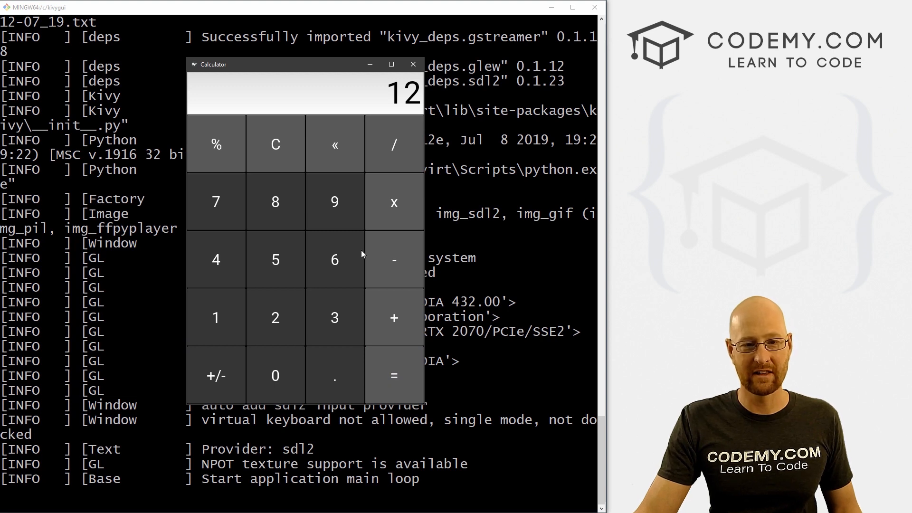
{"action": "mouse_move", "coordinate": [292, 273]}
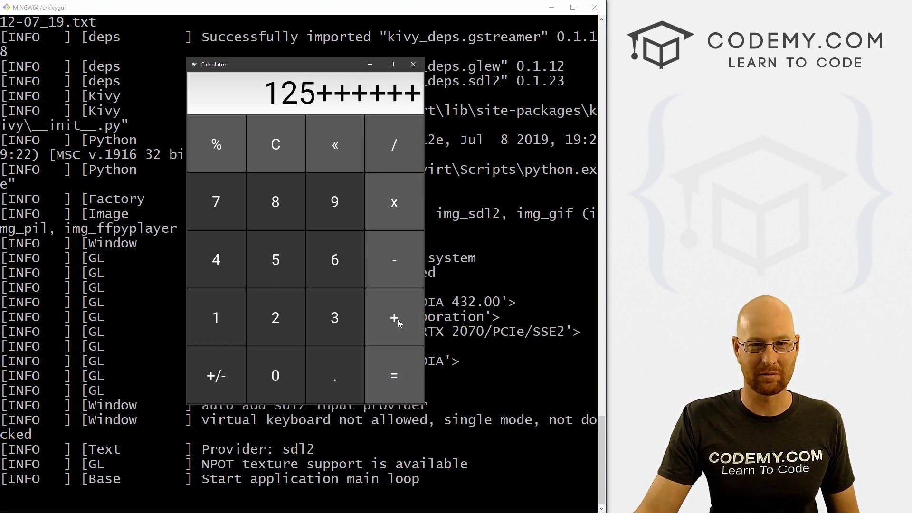
{"action": "left_click", "coordinate": [394, 375]}
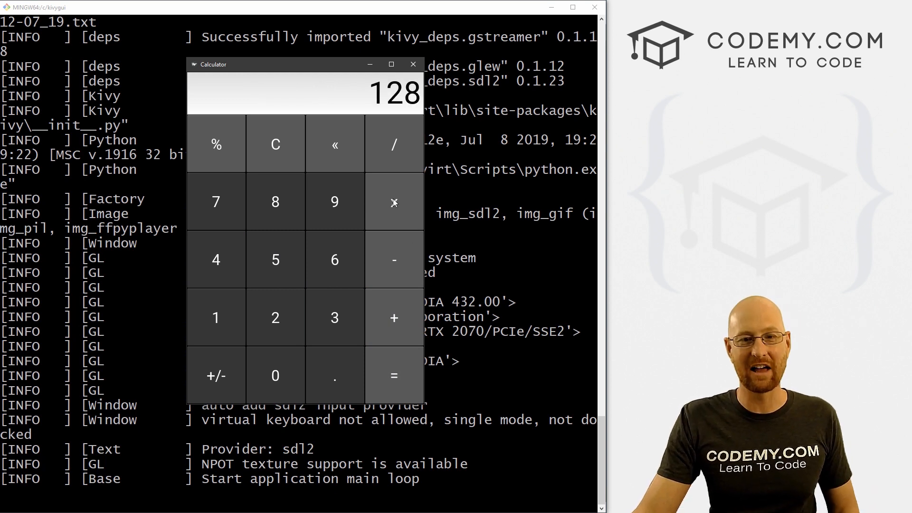
{"action": "left_click", "coordinate": [333, 202]}
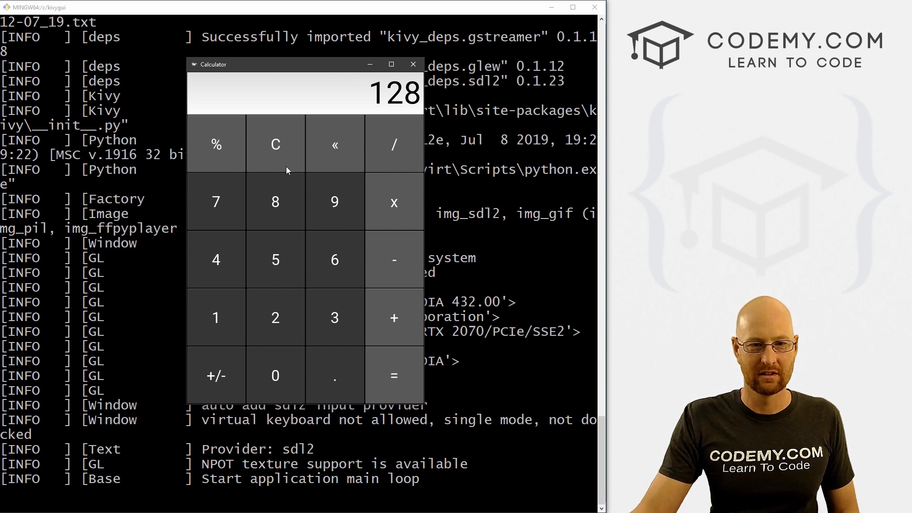
Evaluate 23--6 to get 29, then clear the display.
{"action": "left_click", "coordinate": [274, 317]}
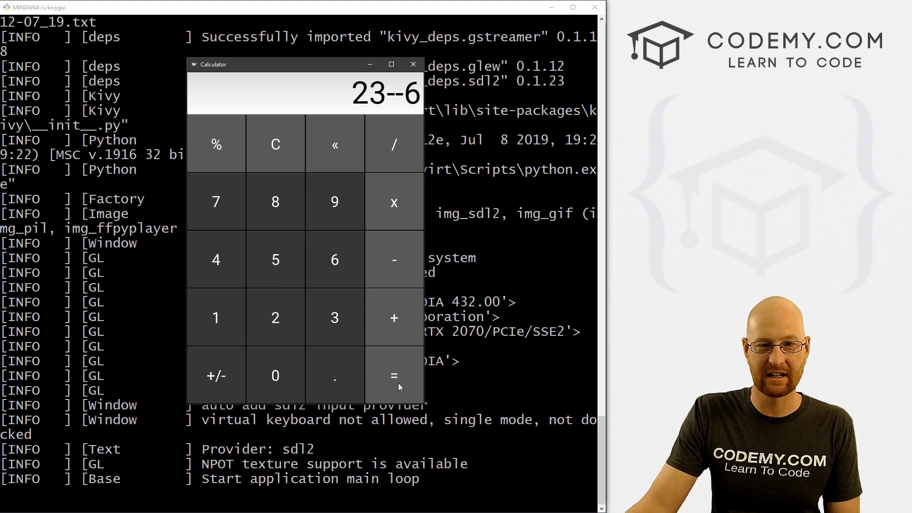
{"action": "left_click", "coordinate": [393, 376]}
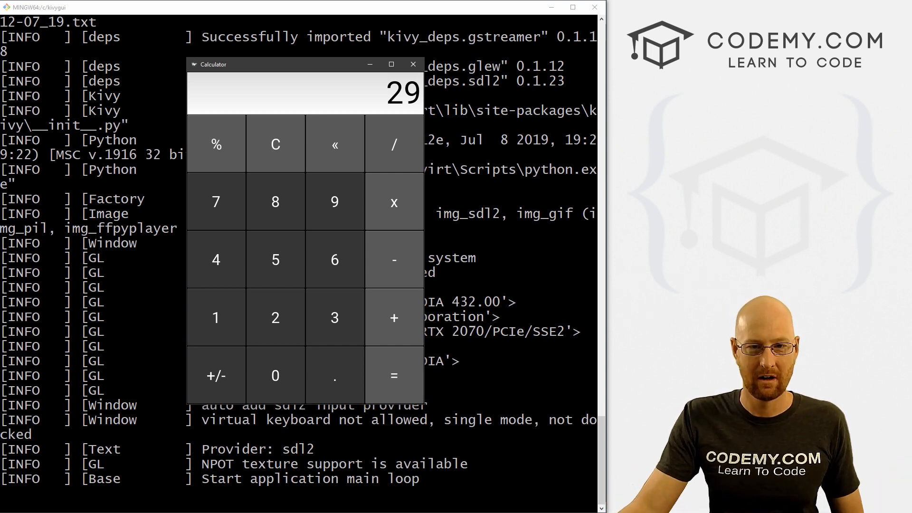
{"action": "left_click", "coordinate": [275, 144]}
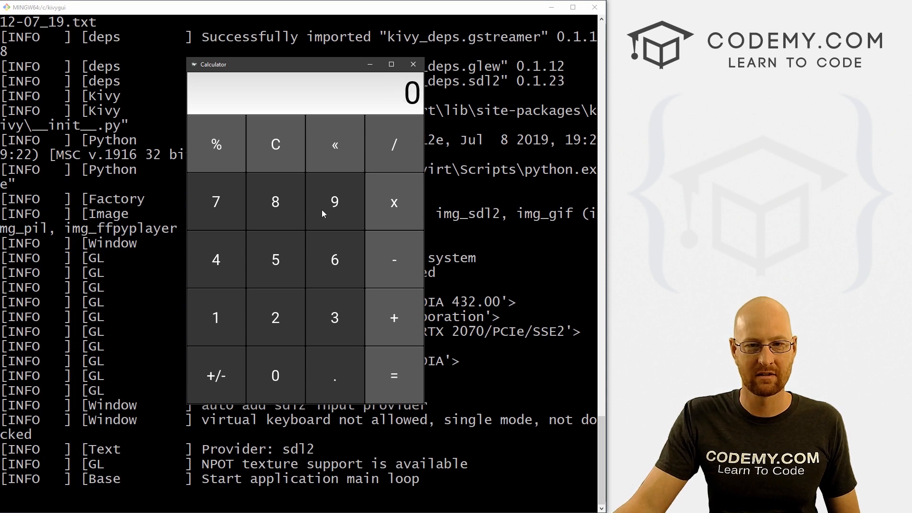
Evaluate 9//3 to get 3, show Error for a triple-slash entry, then clear to 0.
{"action": "left_click", "coordinate": [334, 318]}
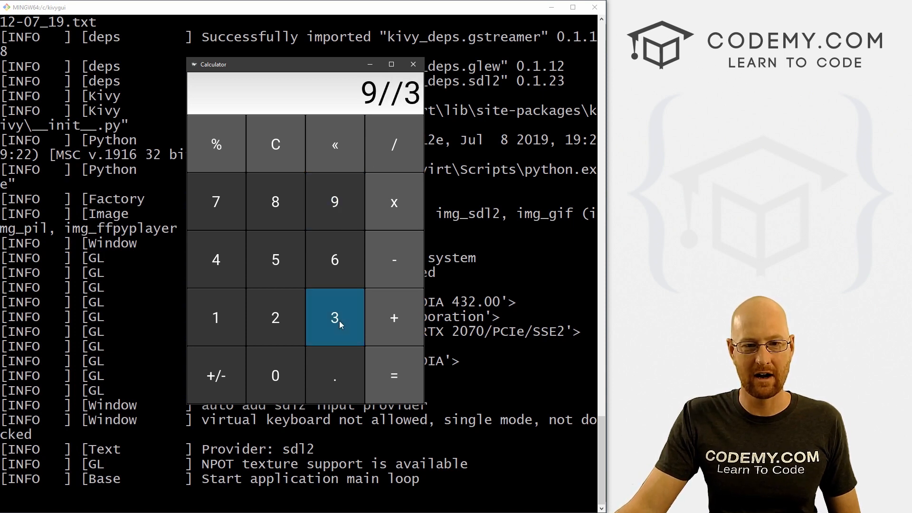
{"action": "left_click", "coordinate": [393, 375]}
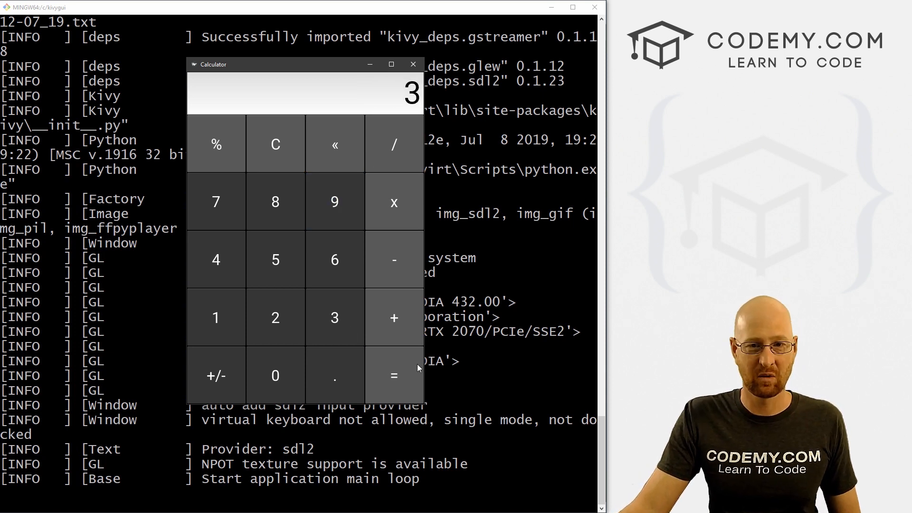
{"action": "left_click", "coordinate": [394, 144]}
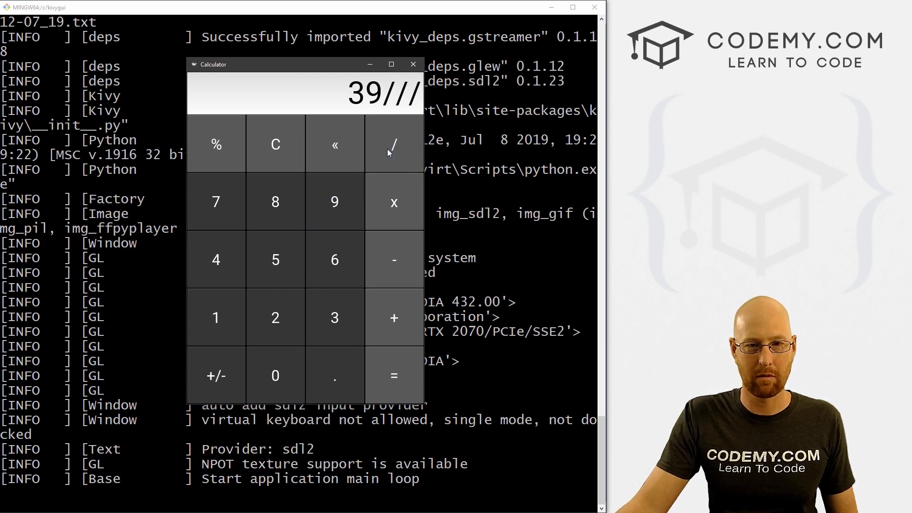
{"action": "left_click", "coordinate": [393, 375]}
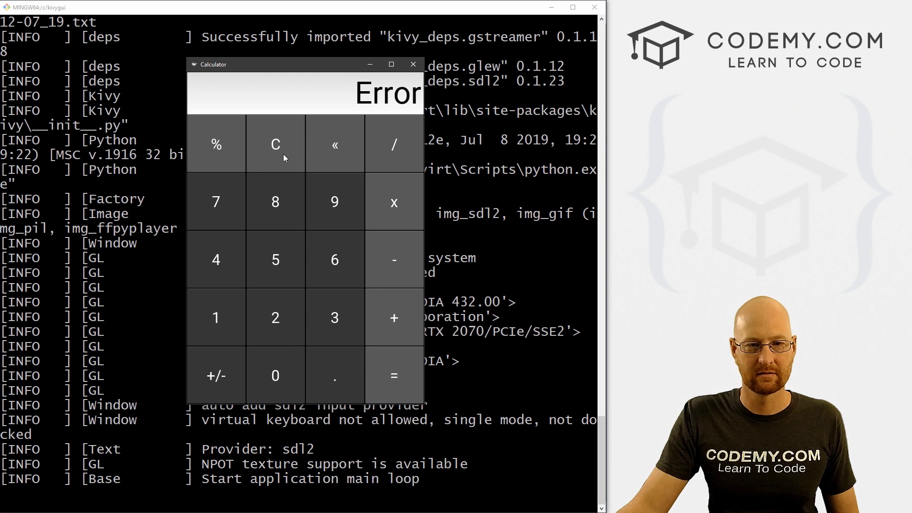
{"action": "left_click", "coordinate": [394, 375]}
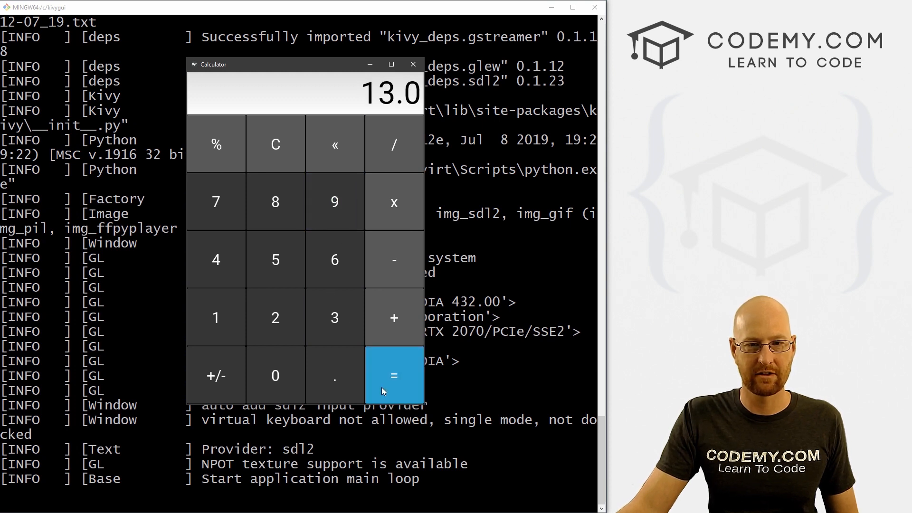
{"action": "left_click", "coordinate": [275, 144]}
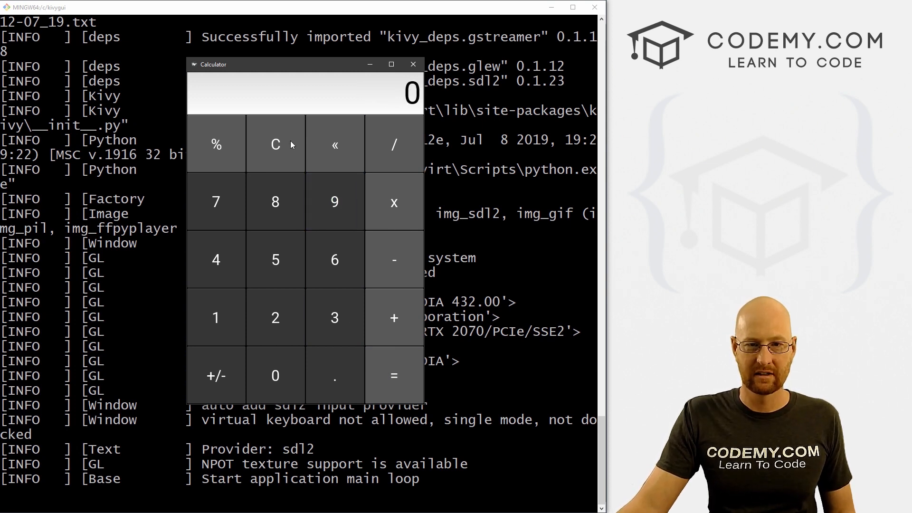
{"action": "mouse_move", "coordinate": [407, 341]}
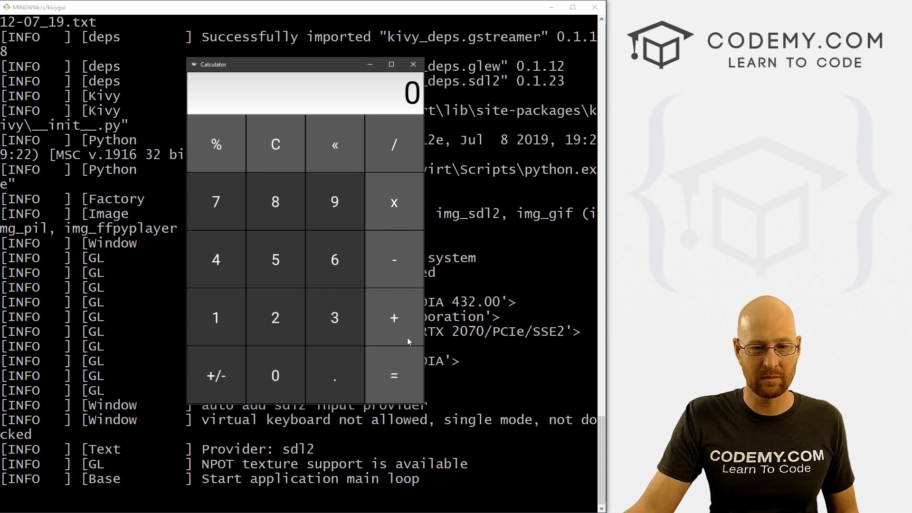